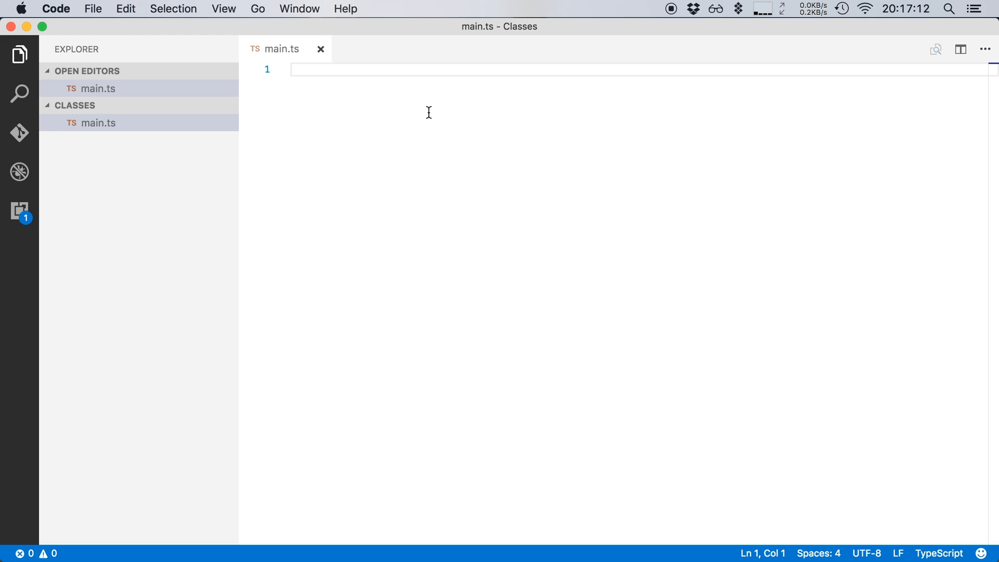
- Write class Animal { } in main.ts with a name: string property
text(class)
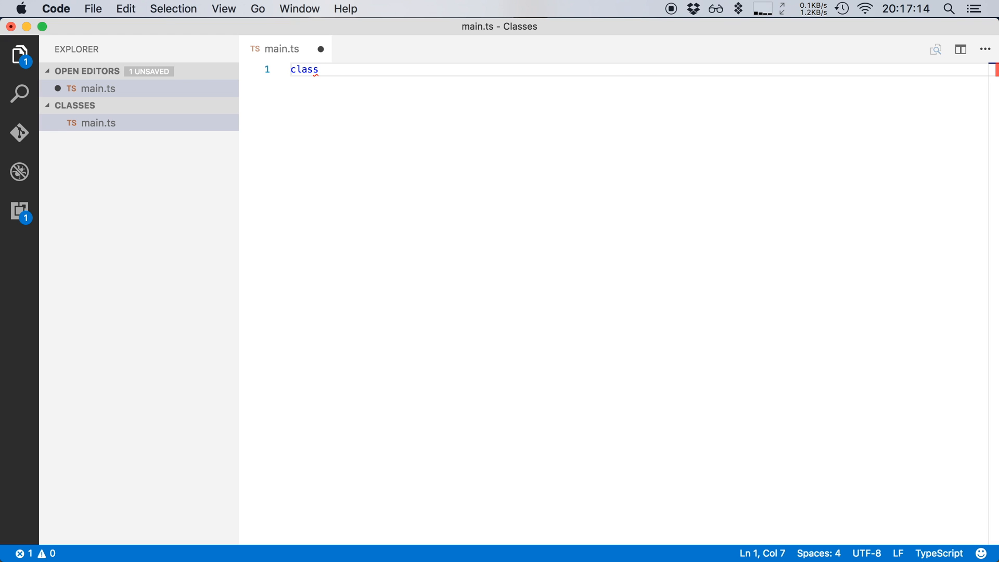
text(Animal {)
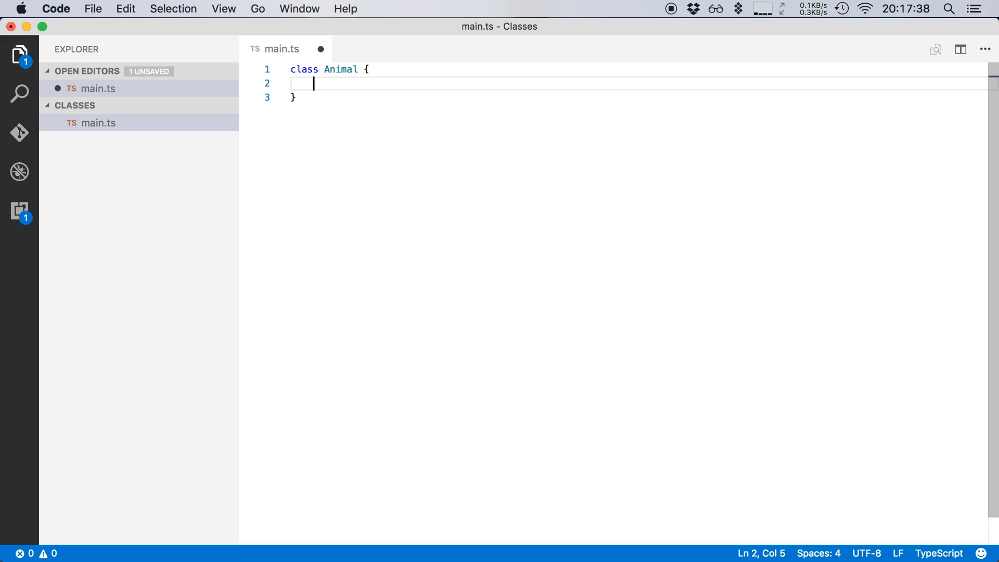
text(name)
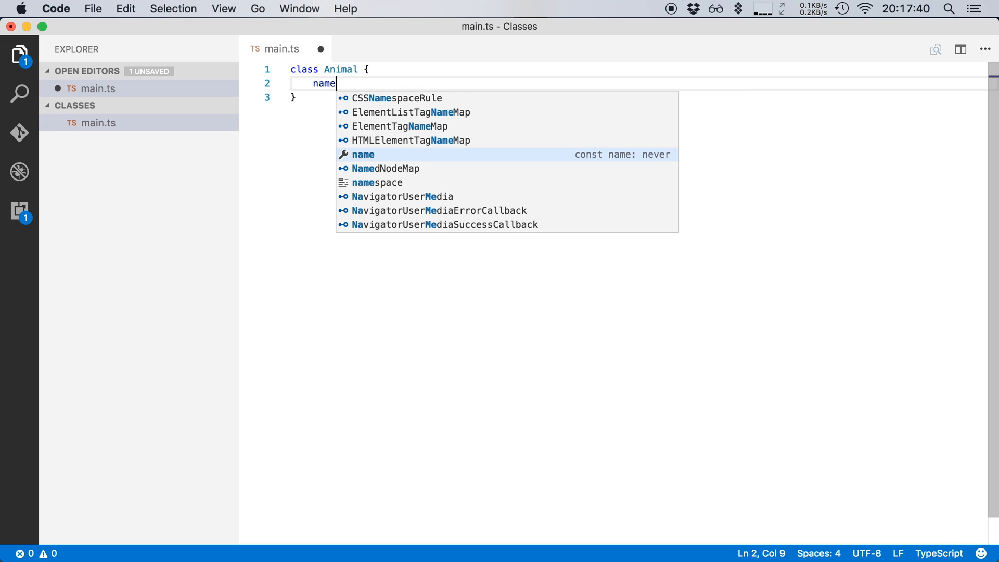
text(: string;)
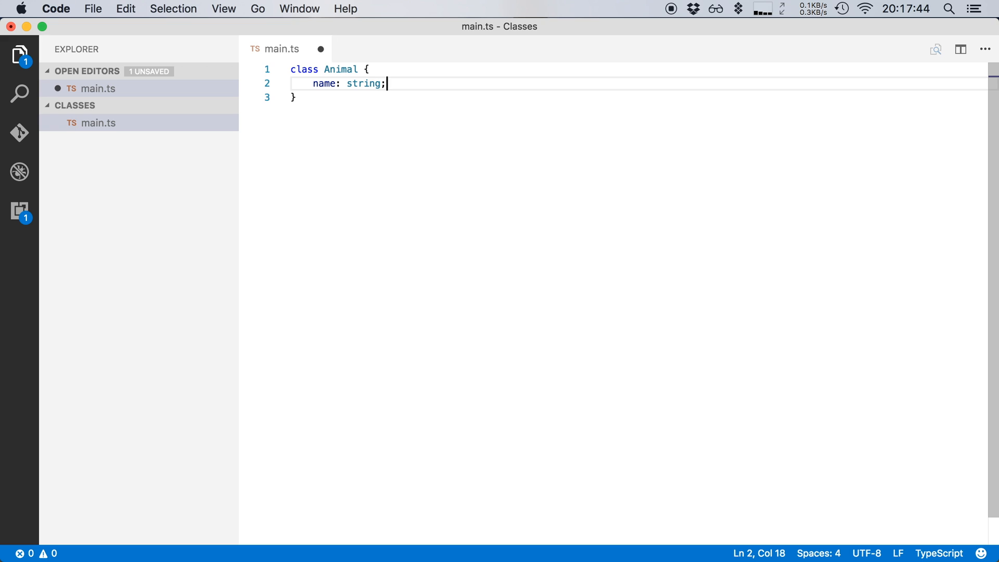
- Add constructor(theName: string) to Animal that assigns this.name = theName
text(constructor()
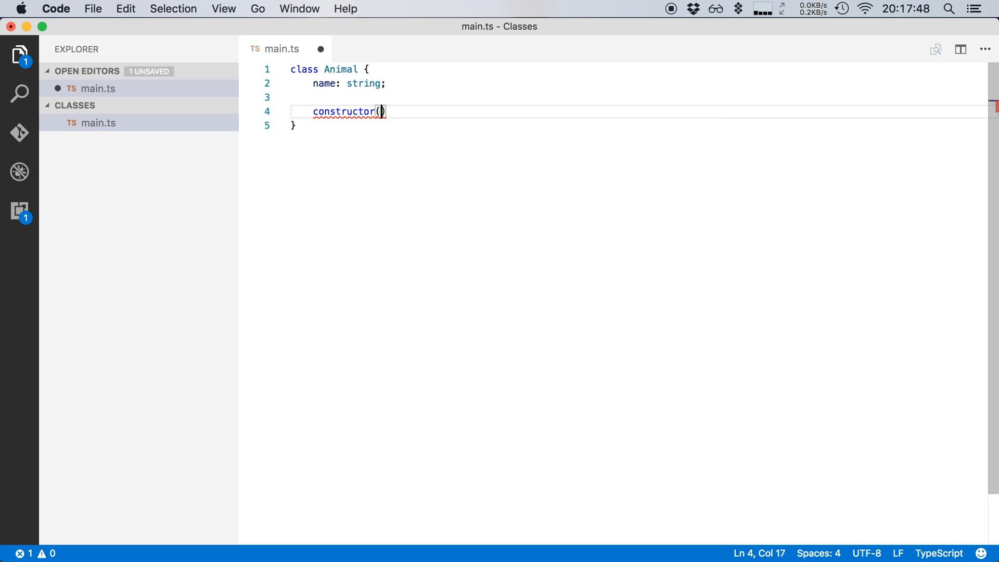
text(theName: string)
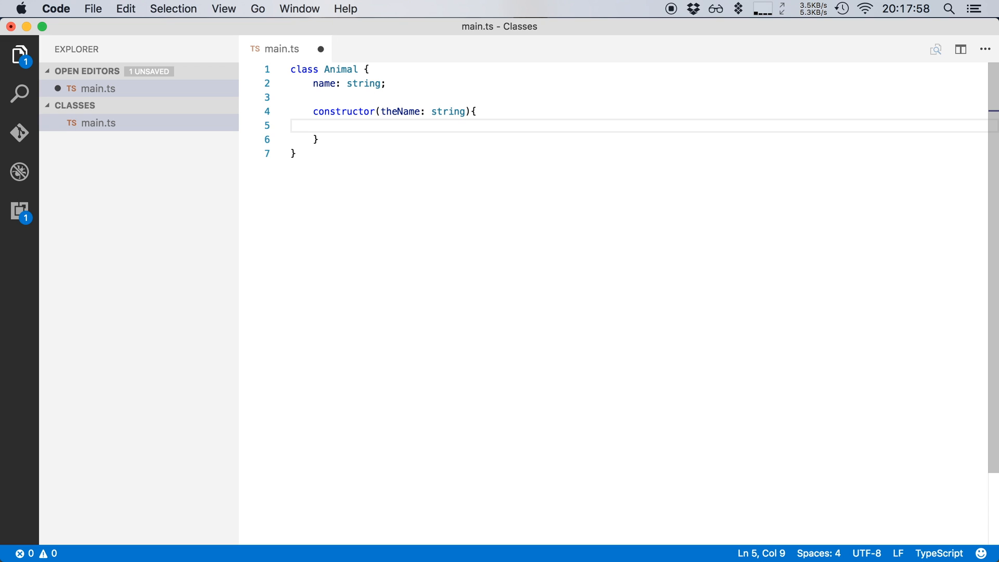
text(this.name = the)
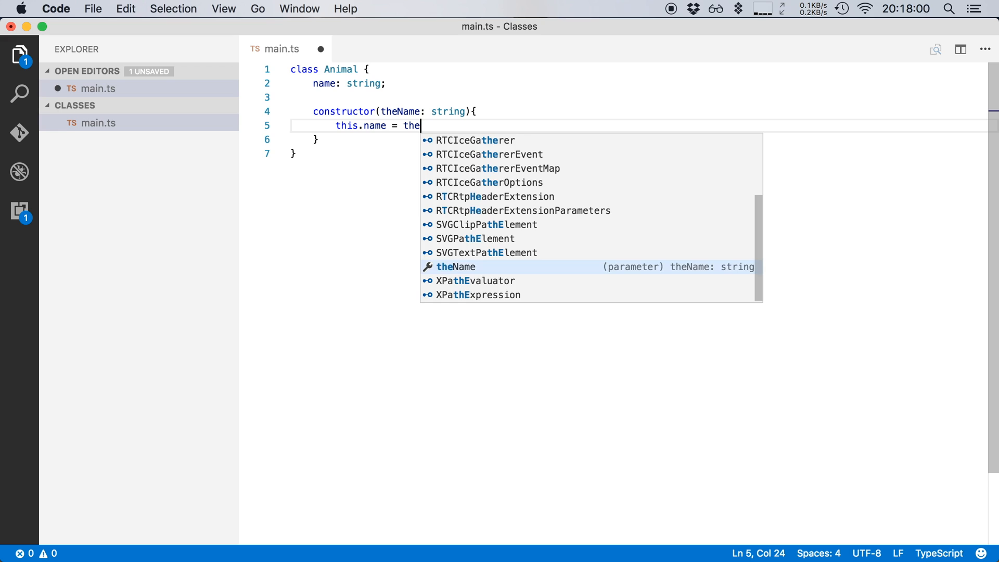
key(Tab)
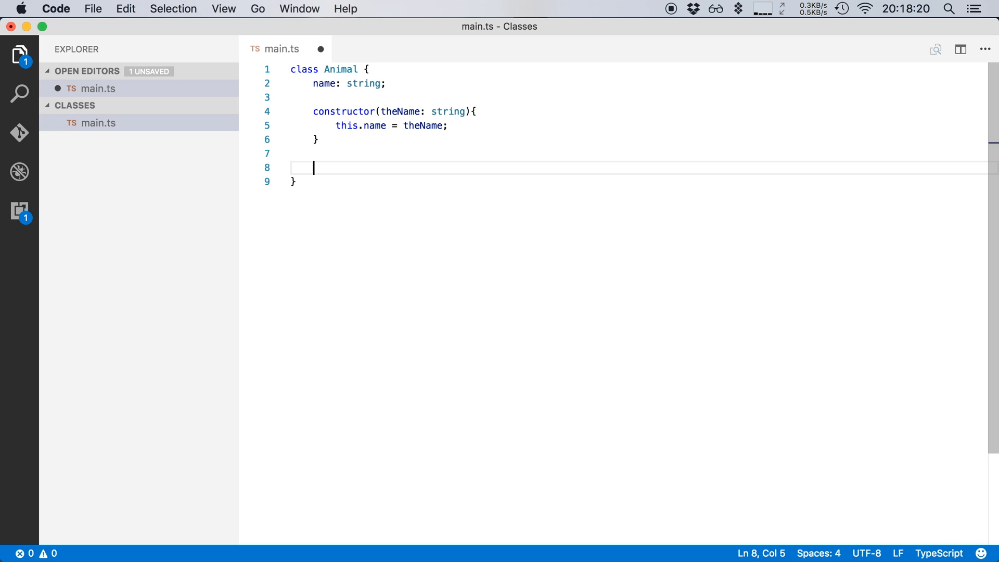
text(ctor)
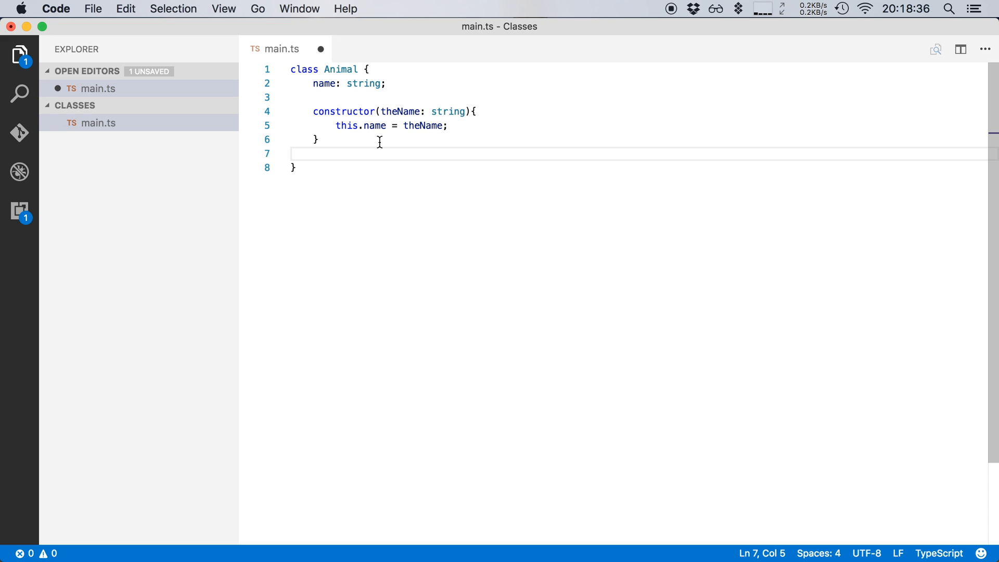
- Add a walk(distance: number) method to the Animal class
key(Enter)
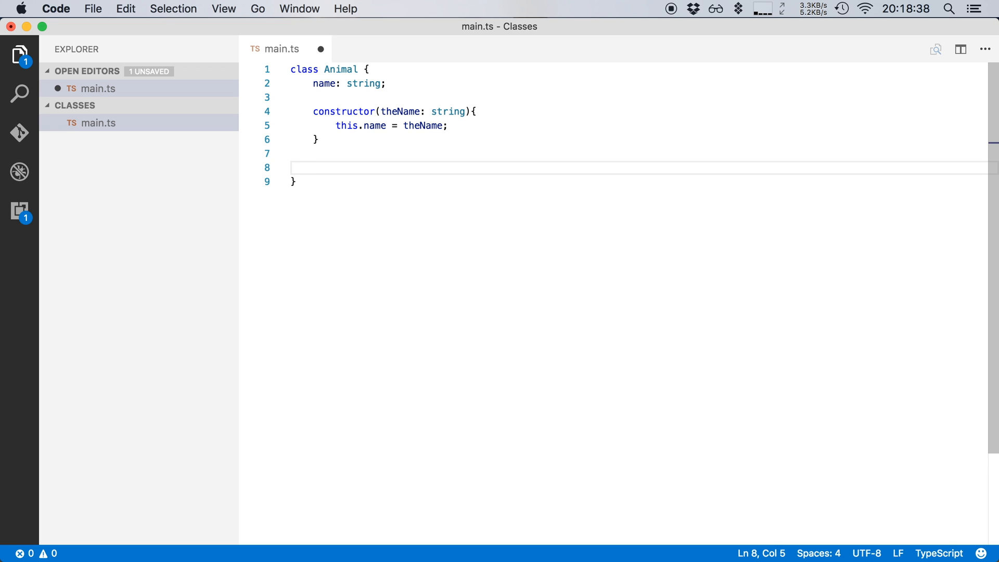
text(wak)
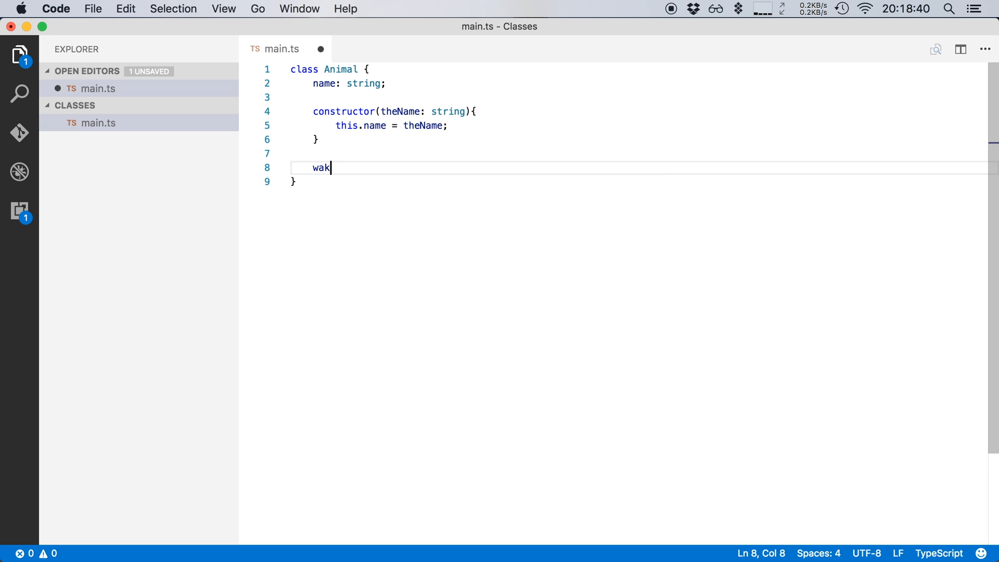
text(l())
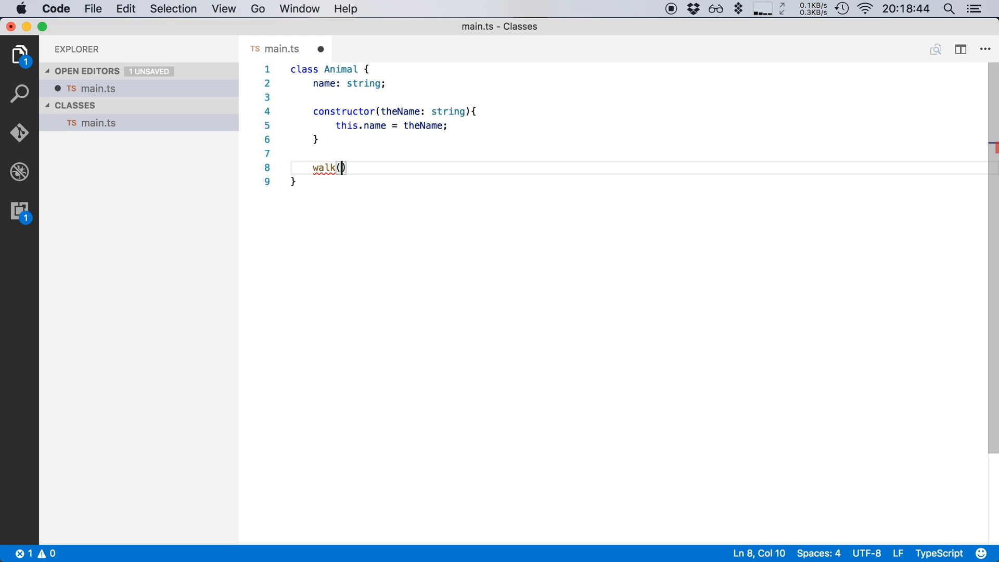
text(disti)
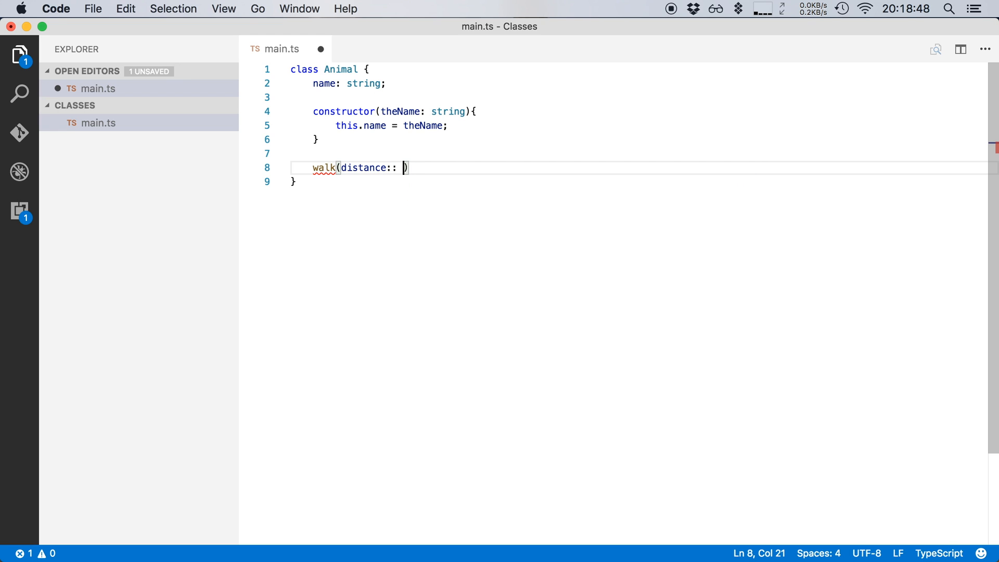
text(number)
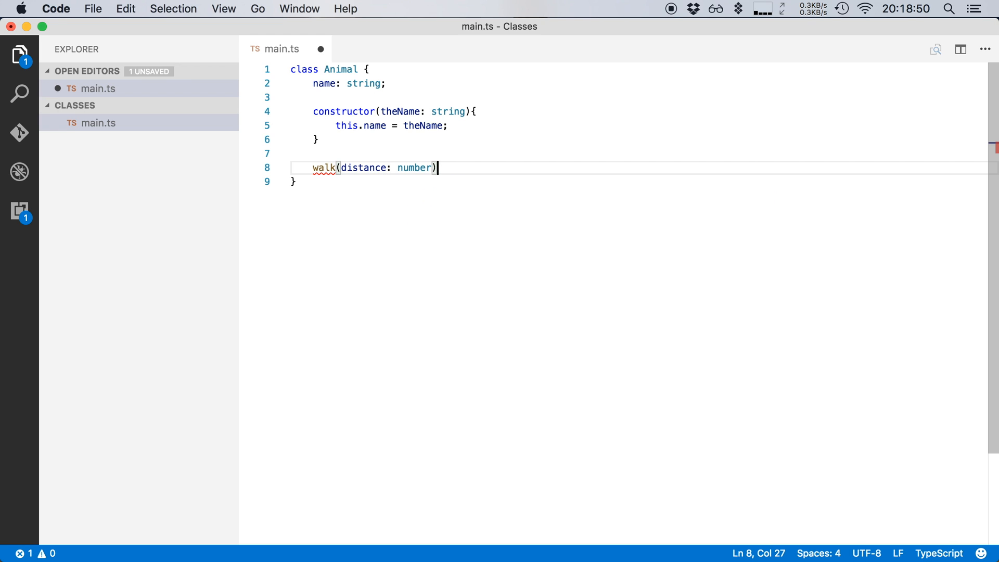
text({)
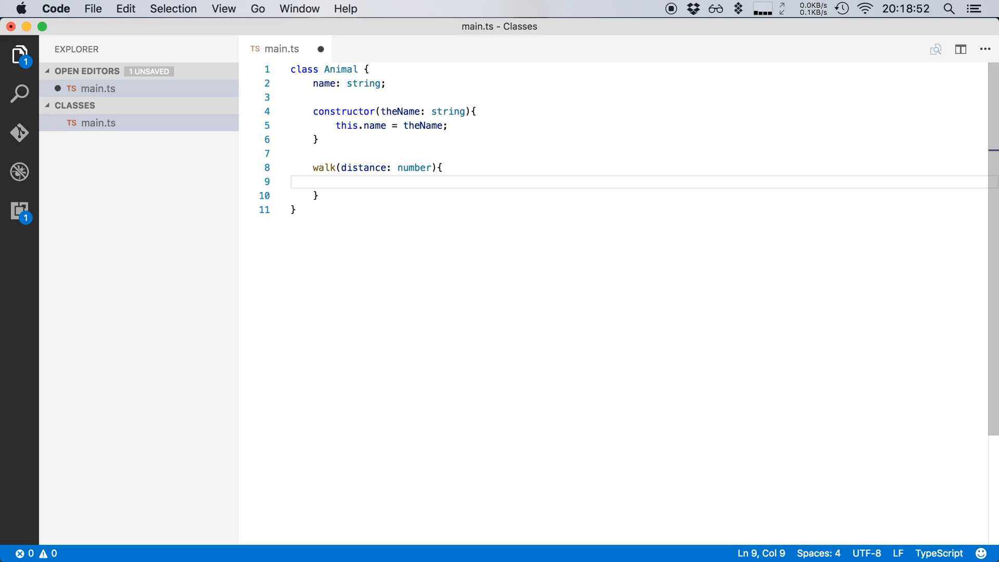
- Make walk log "Hi, my name is" + name + "and I'm walking" + distance in meters
text(cons)
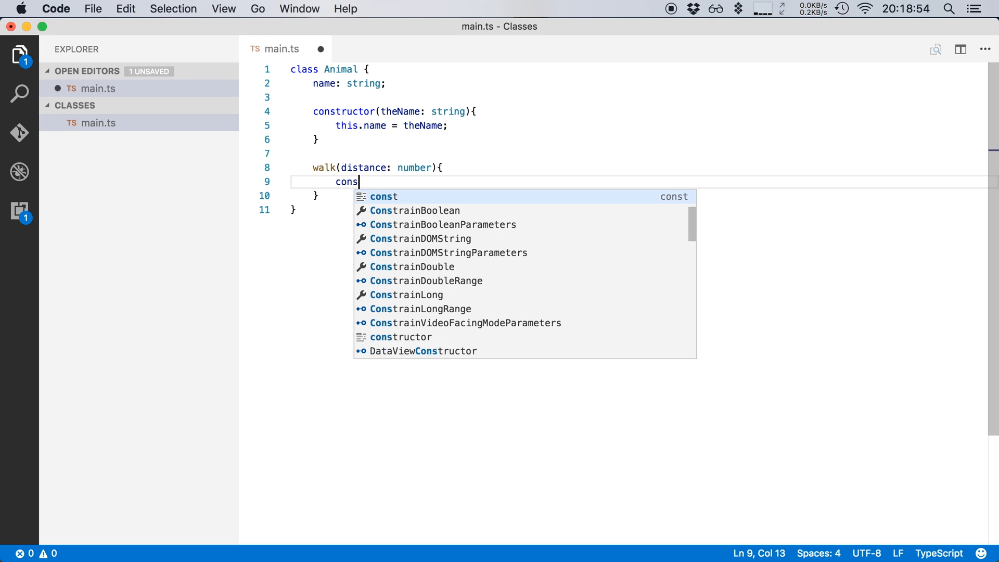
text(ole.log()
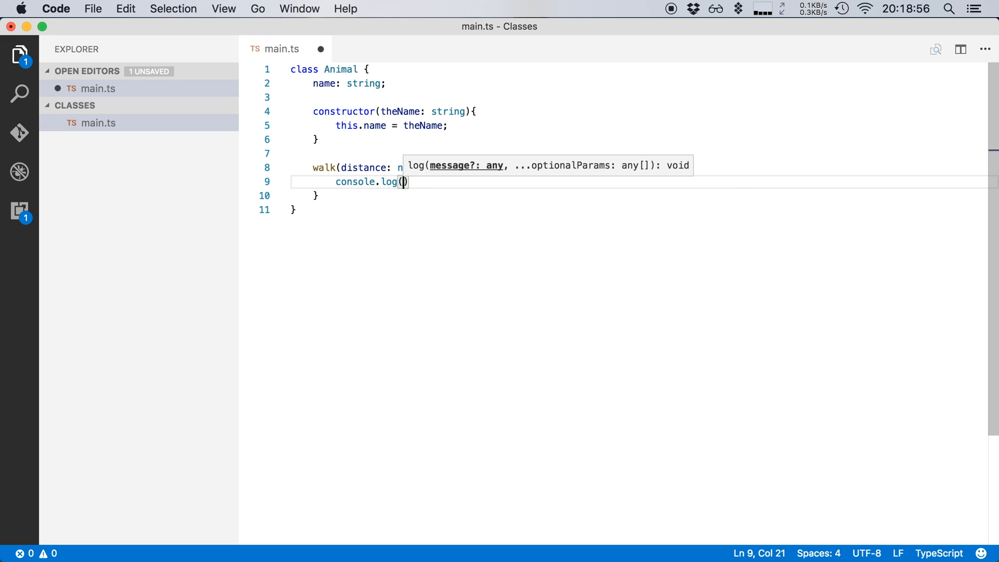
text("Hi, my ")
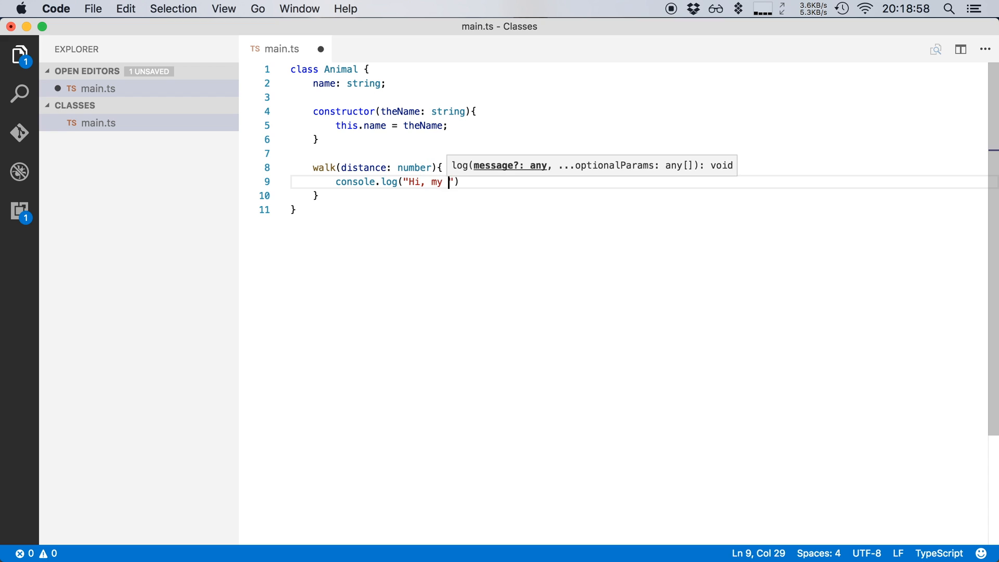
text(name is)
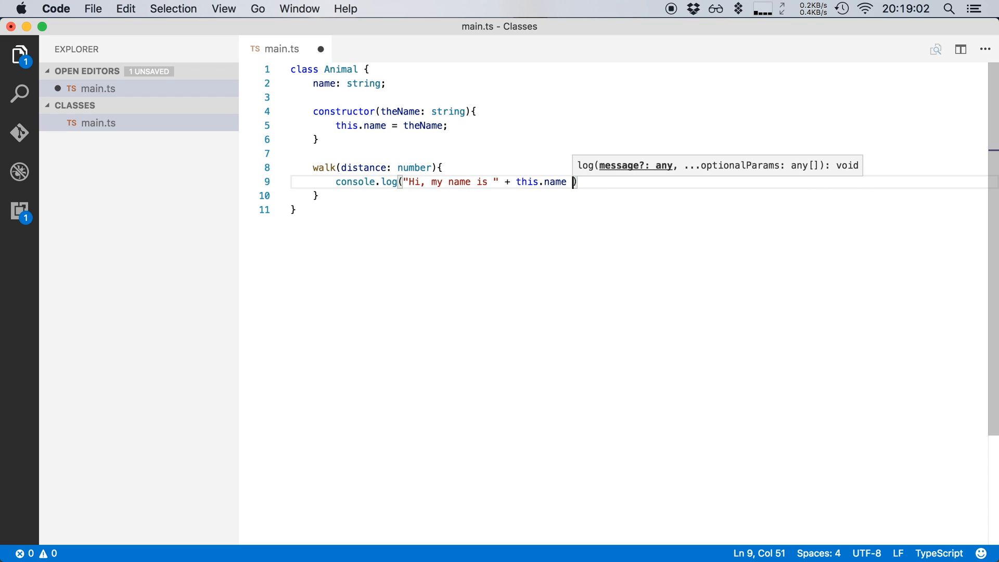
text(+ " ")
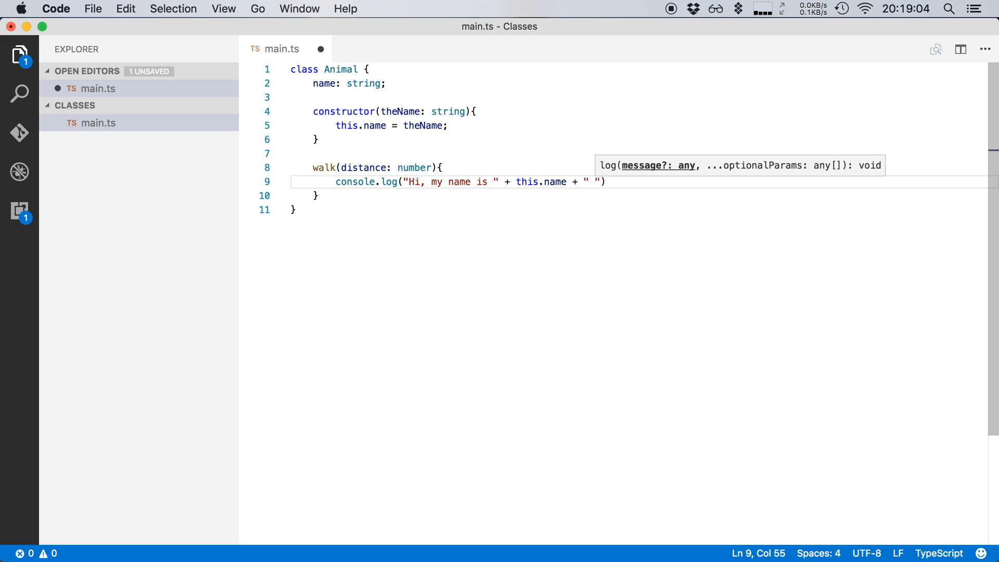
text(and I)
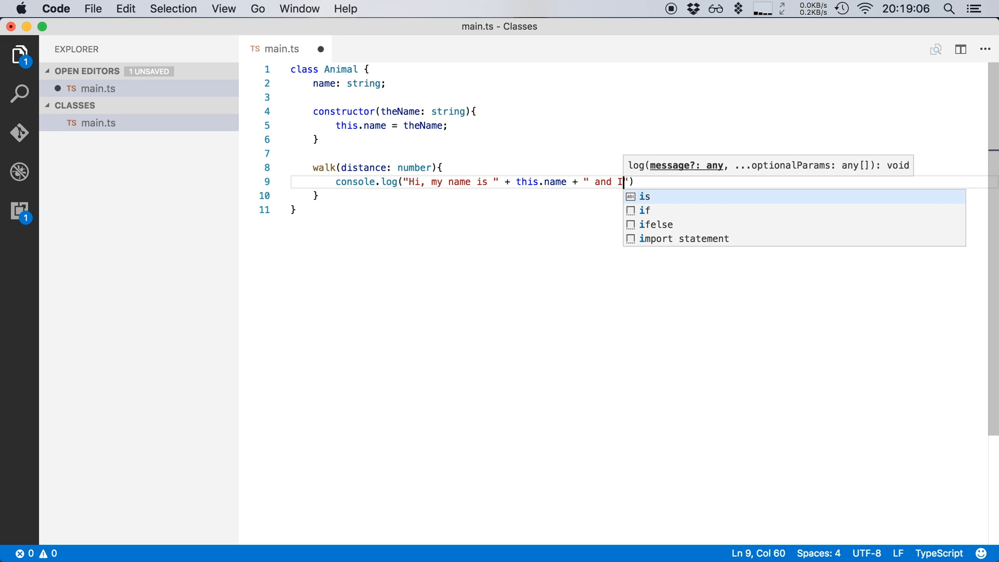
text('m walking)
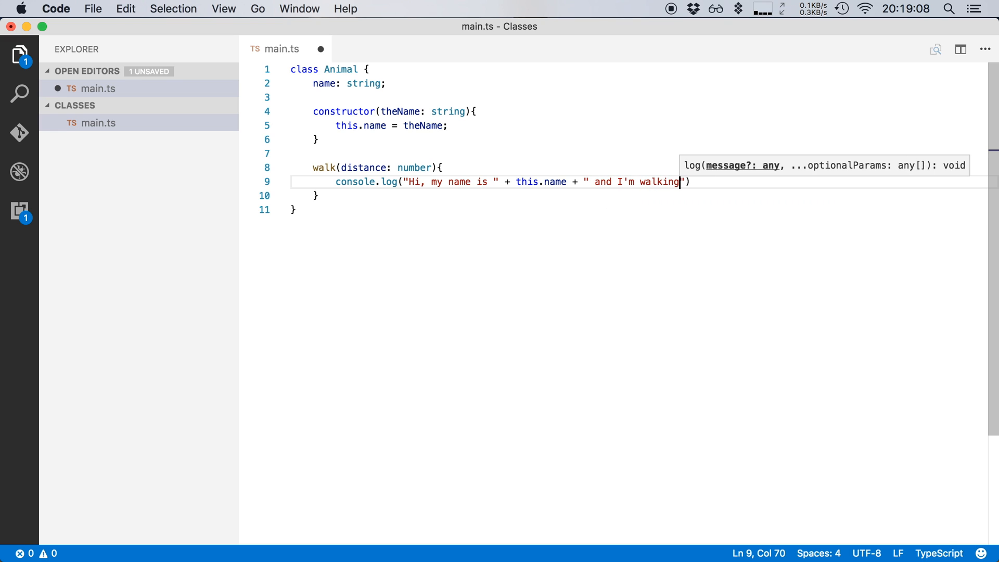
text(" ")
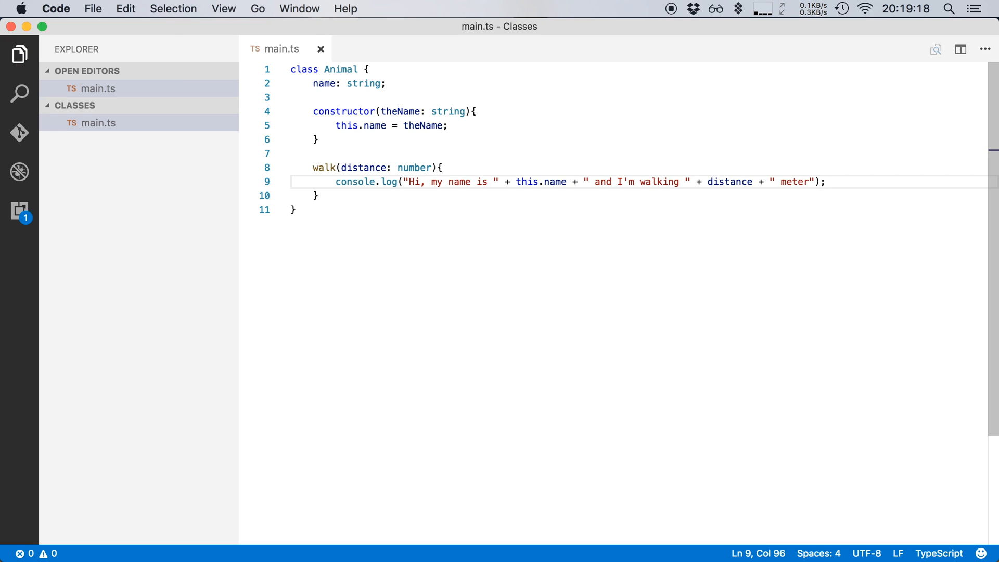
mouse_move(324, 168)
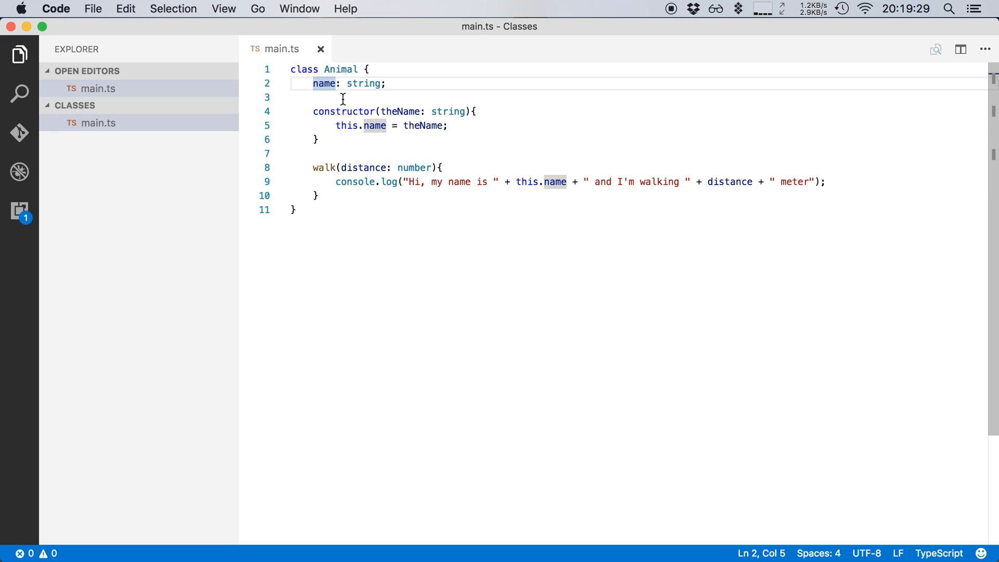
- Mark the name property public, then change it to private and save
text(public)
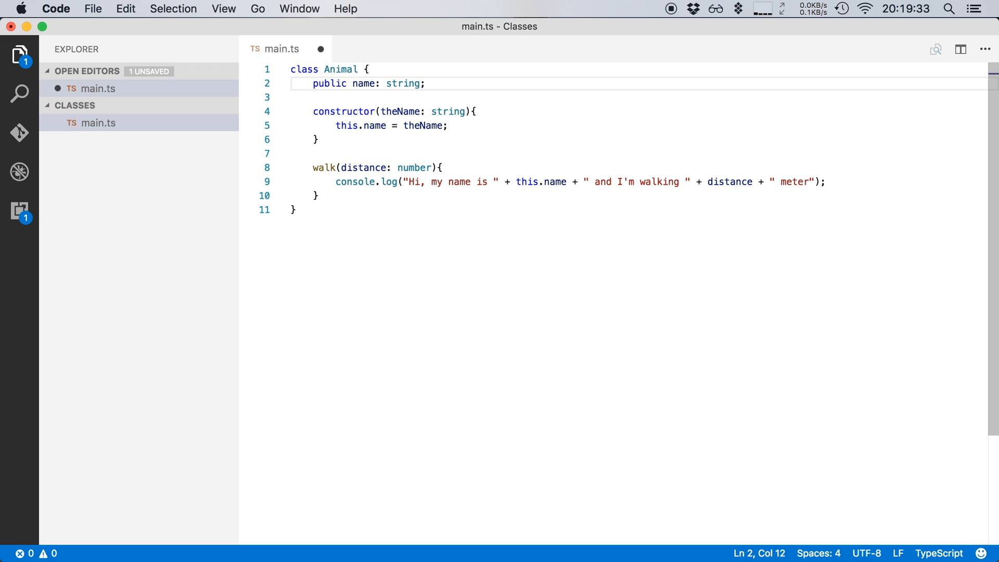
mouse_move(341, 95)
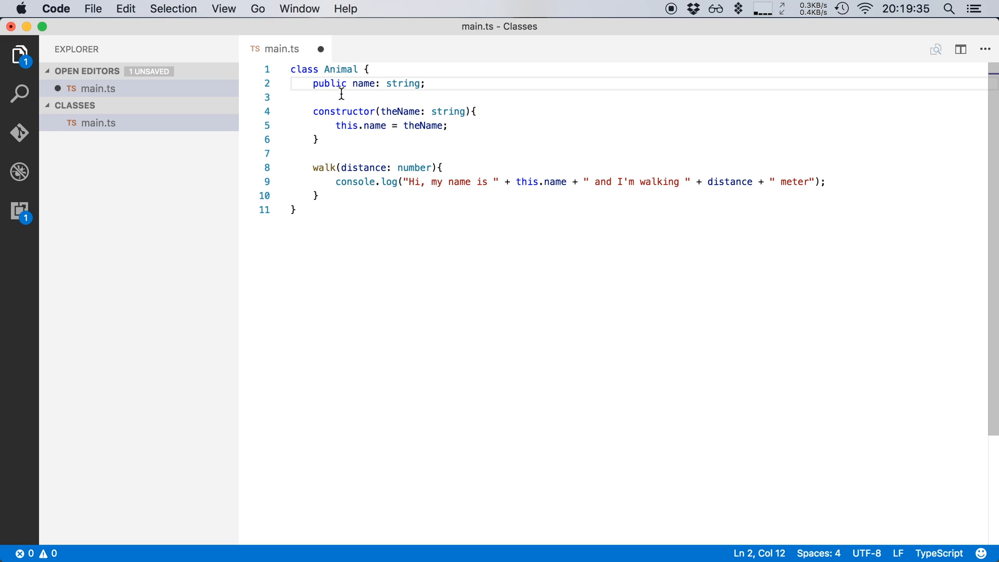
mouse_move(327, 83)
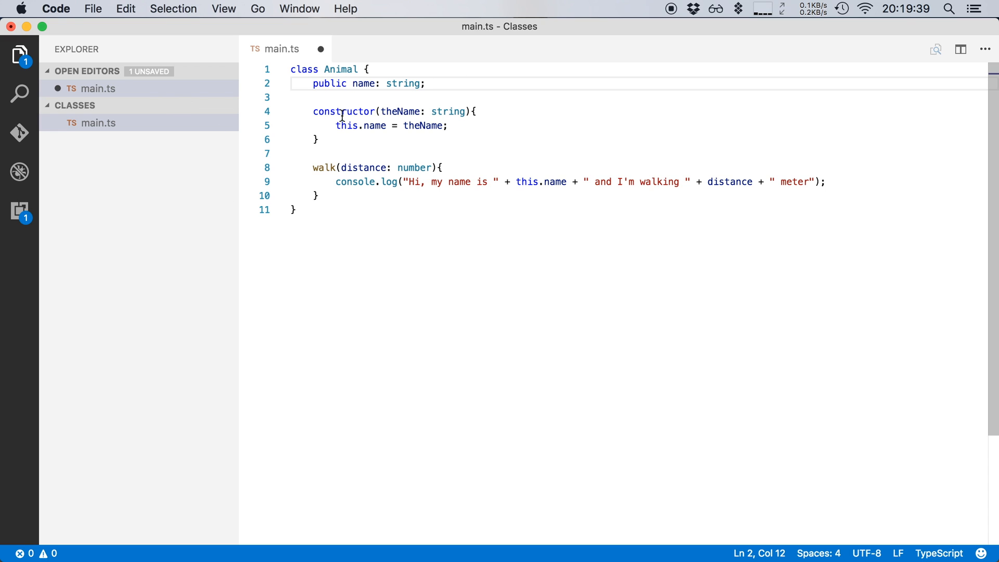
text(private)
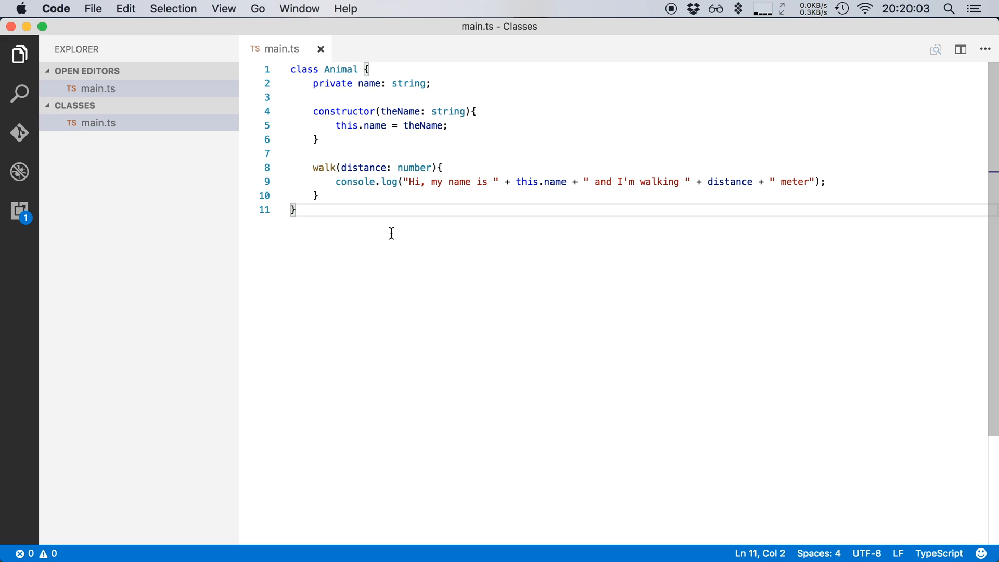
- Create let myAnimal = new Animal("Dave"); below the class
text(let)
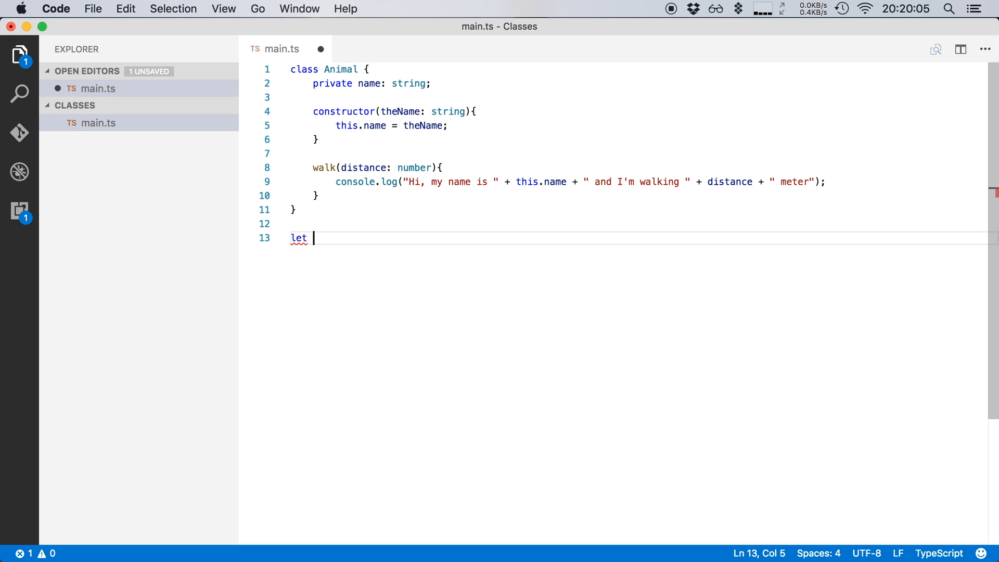
text(my)
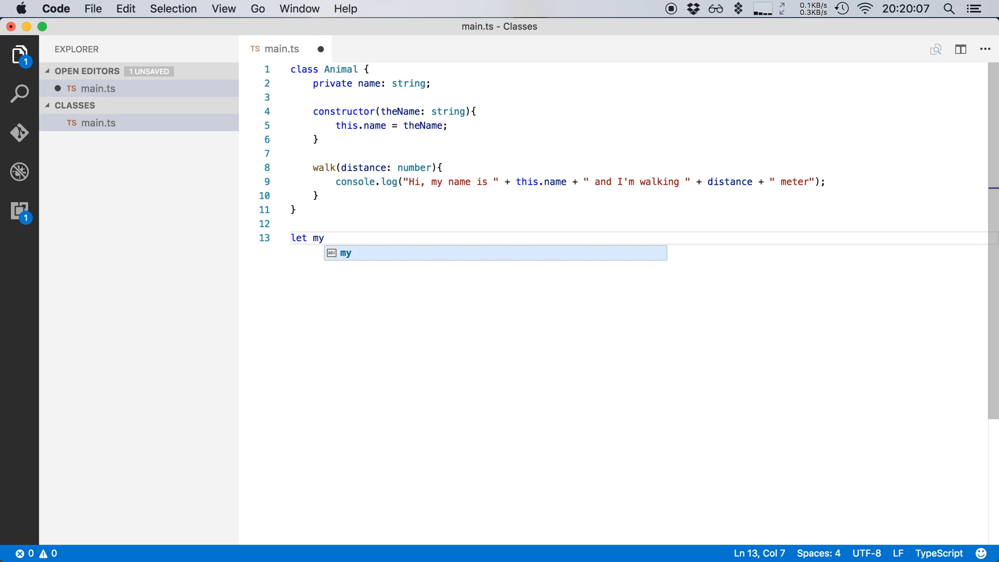
text(Animal =)
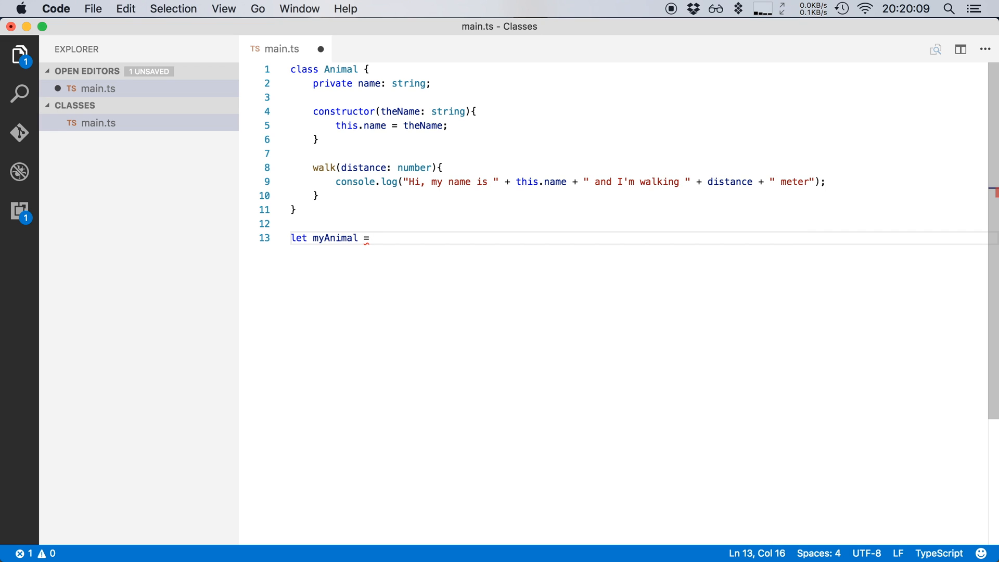
text(new Animal)
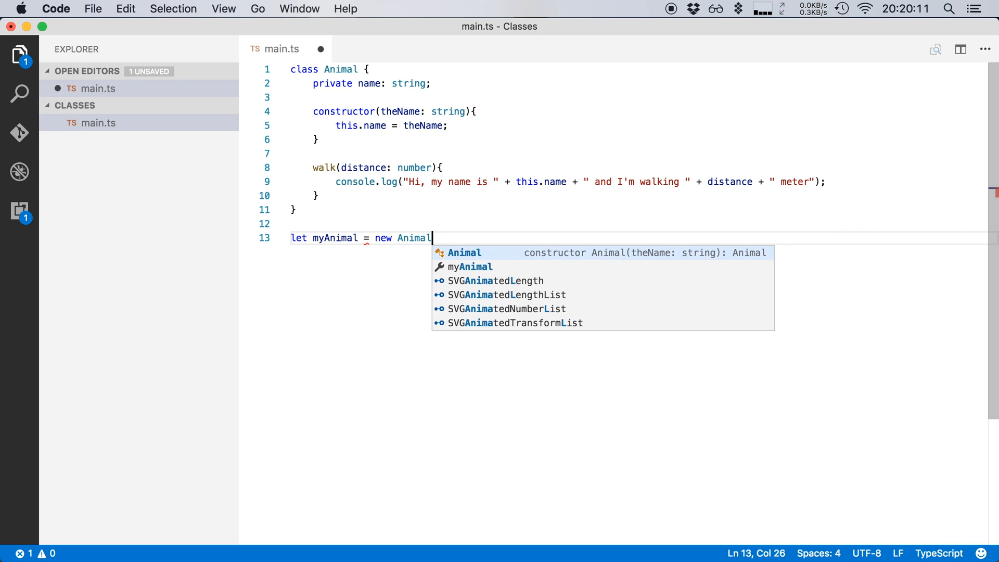
text(()
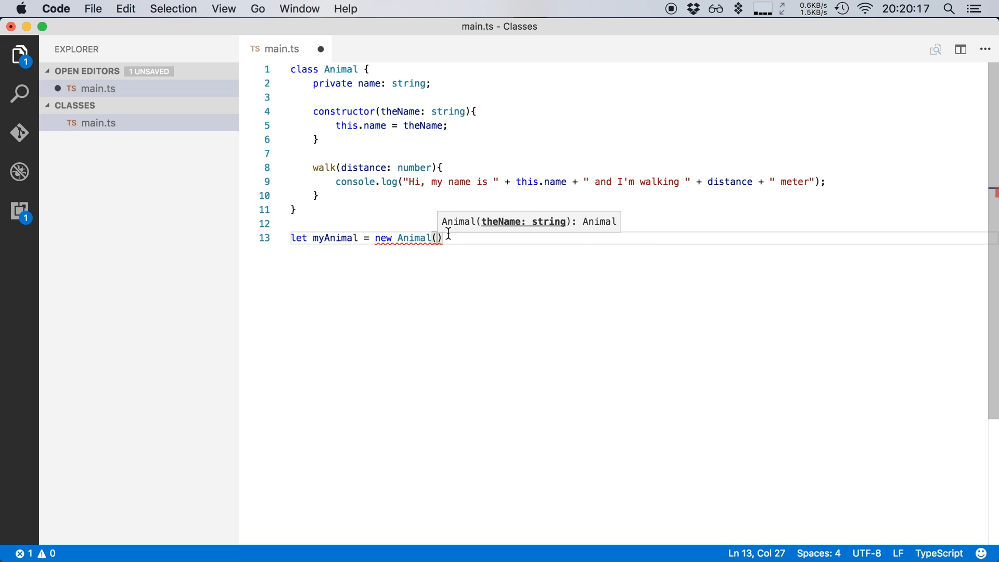
text("Dav)
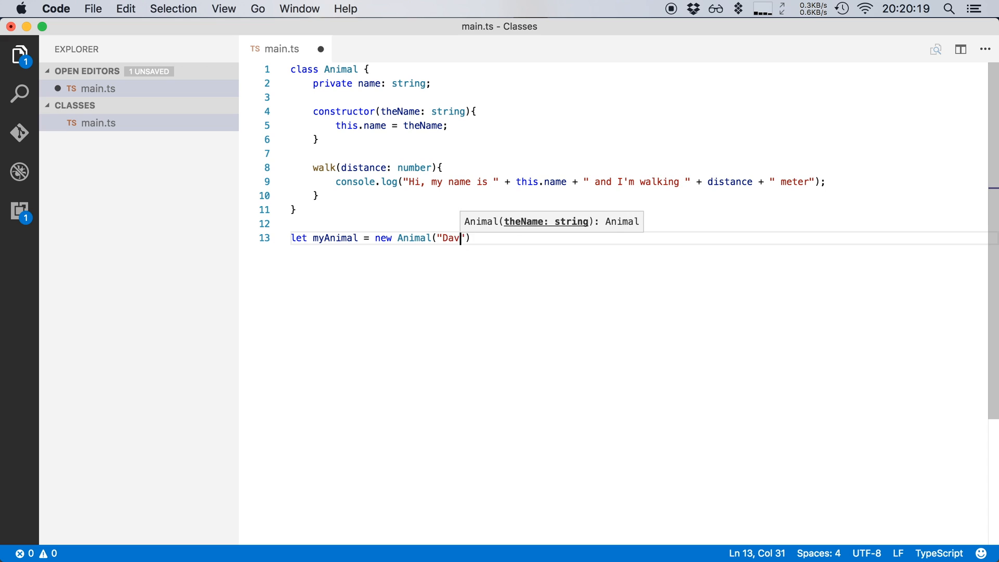
text(e");)
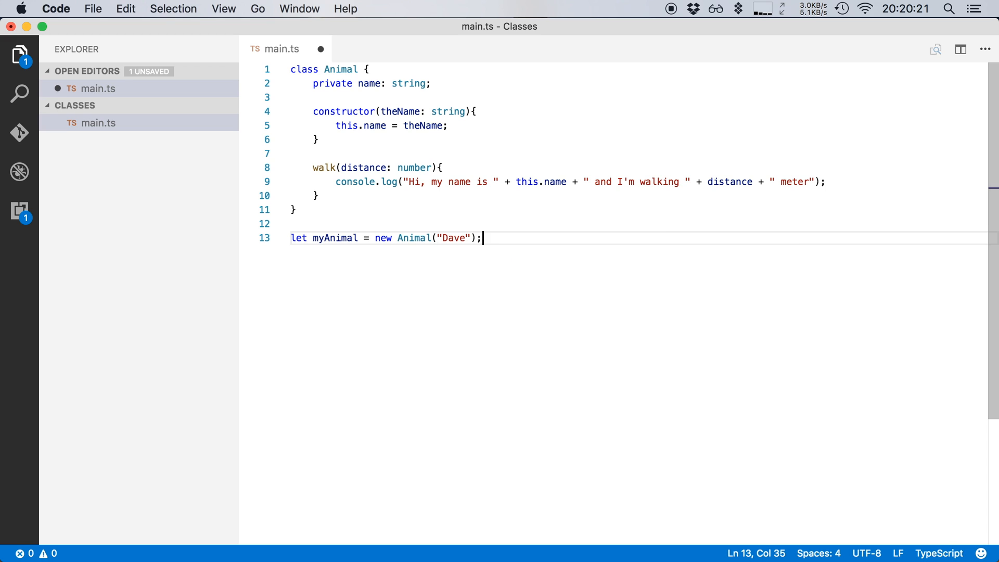
- Call myAnimal.walk(10); and save main.ts
text(myA)
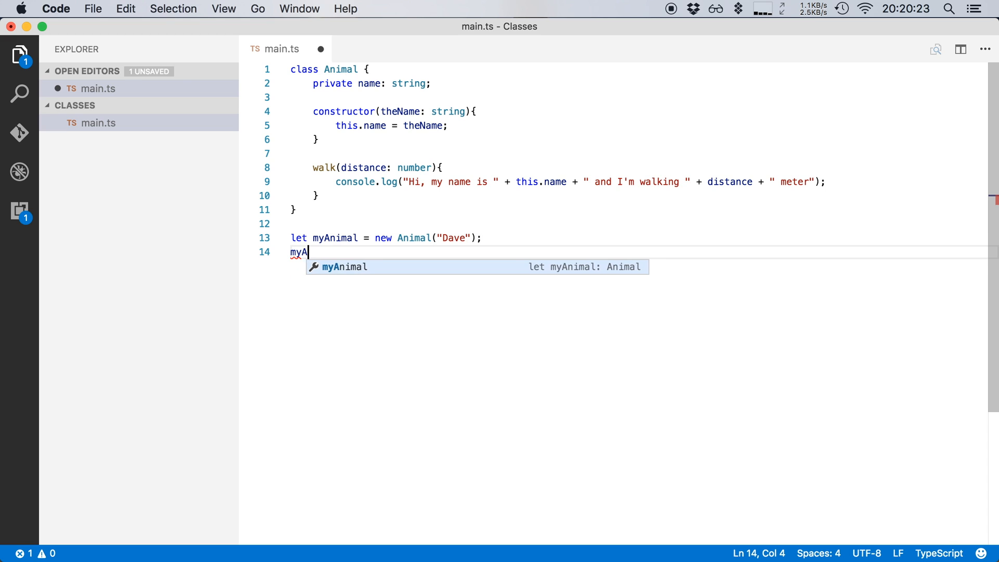
text(nimal.walk)
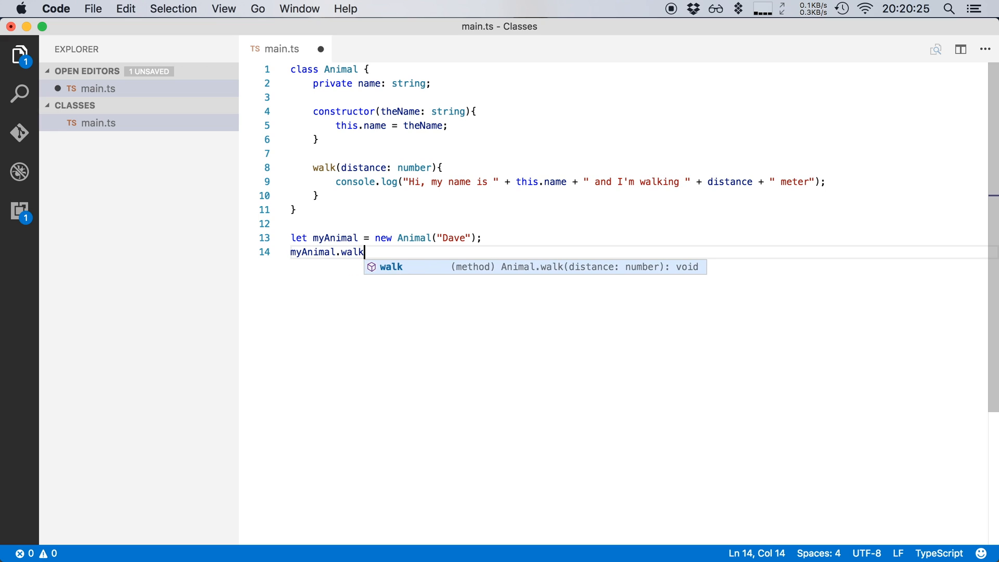
text(();)
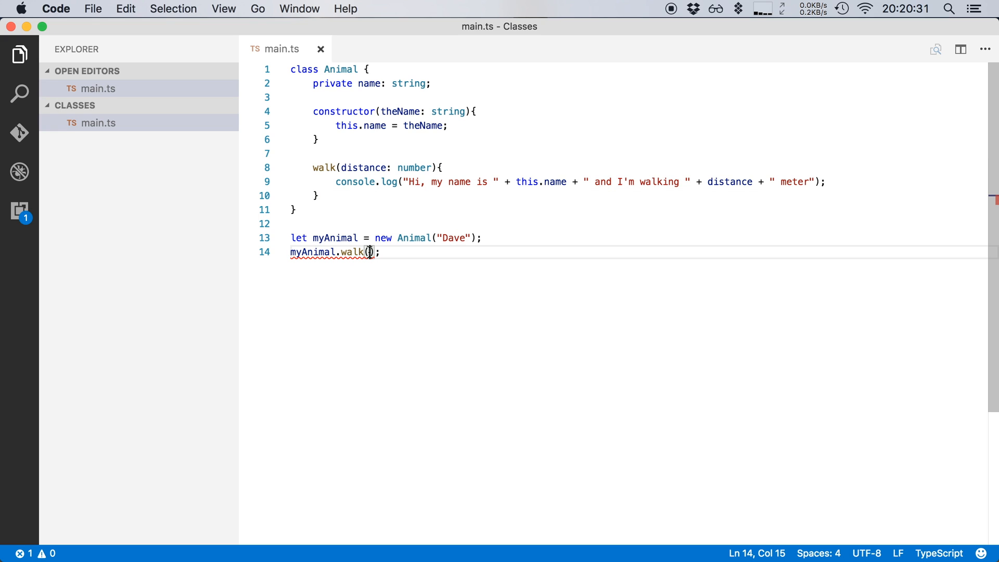
text(10)
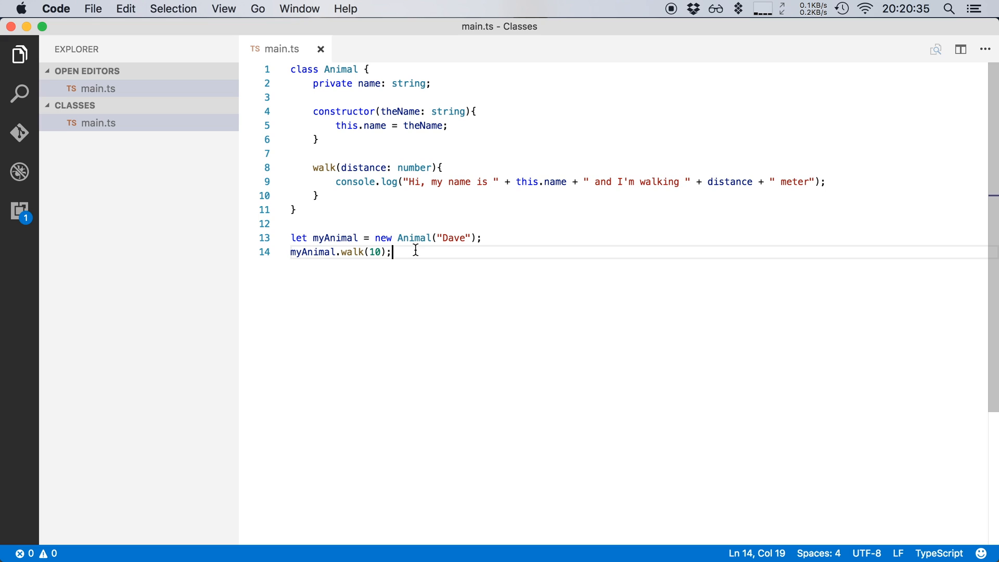
- Run tsc main.ts then node main in the integrated terminal to produce main.js
key(ctrl+`)
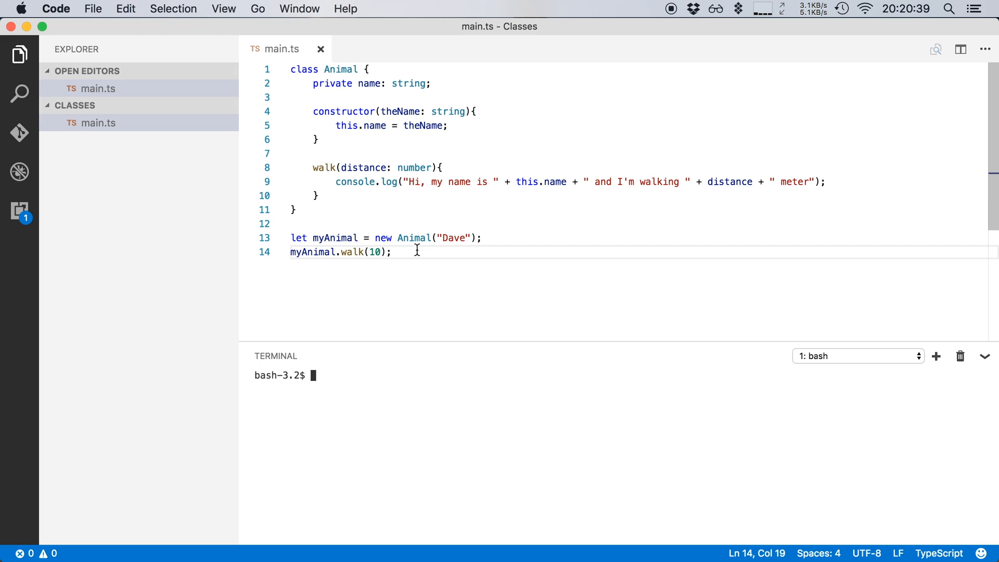
text(tsc)
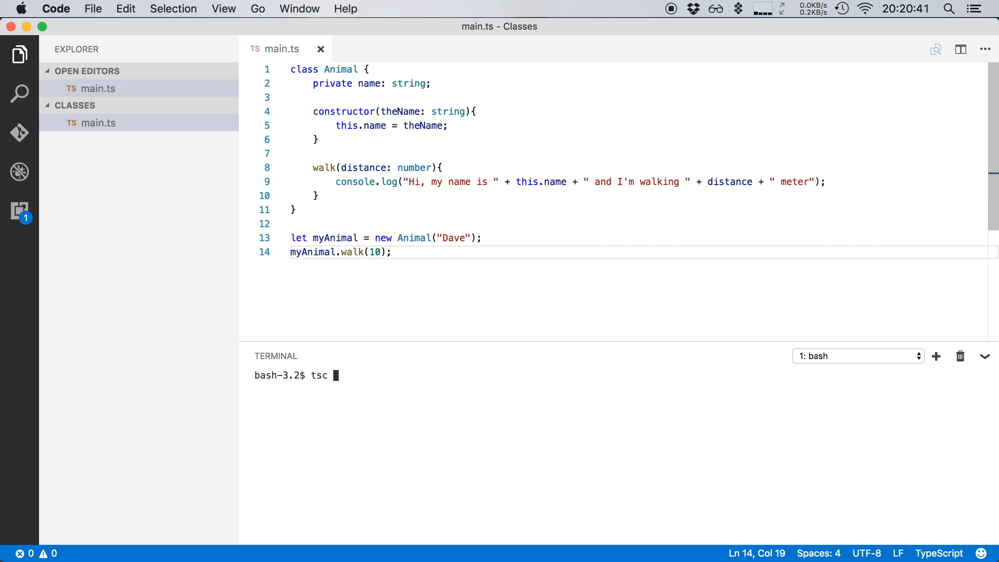
text(main.ts)
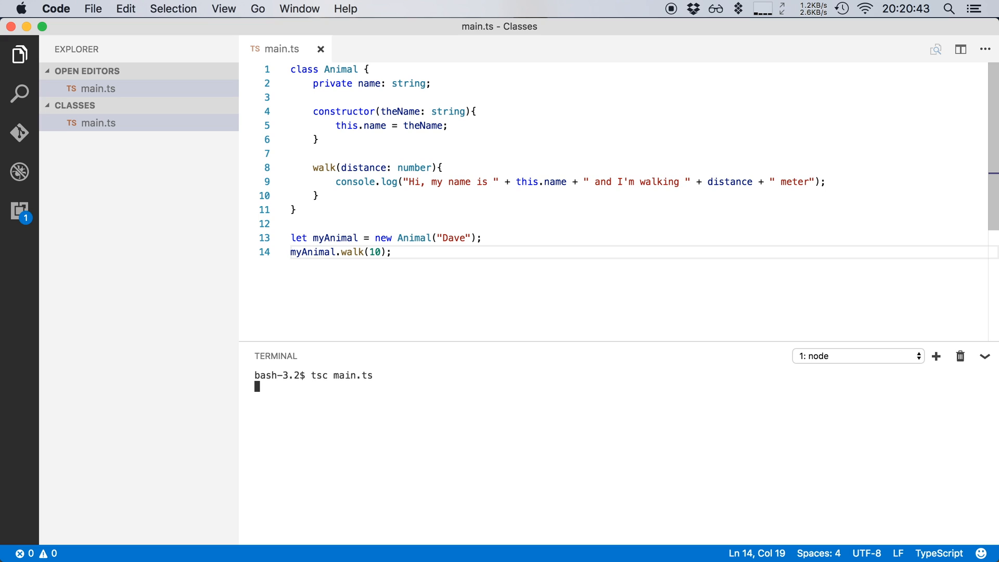
text(node main.)
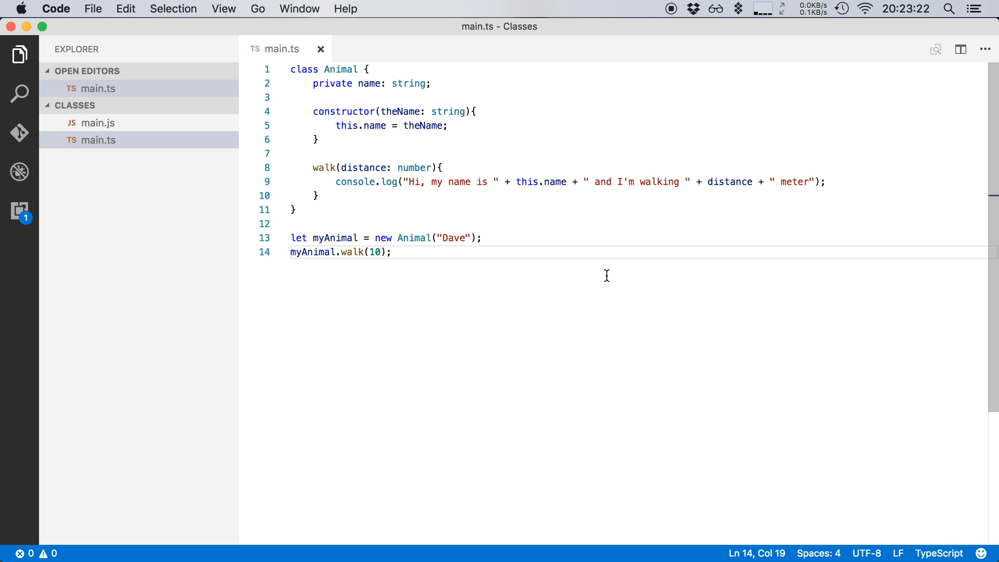
click(392, 252)
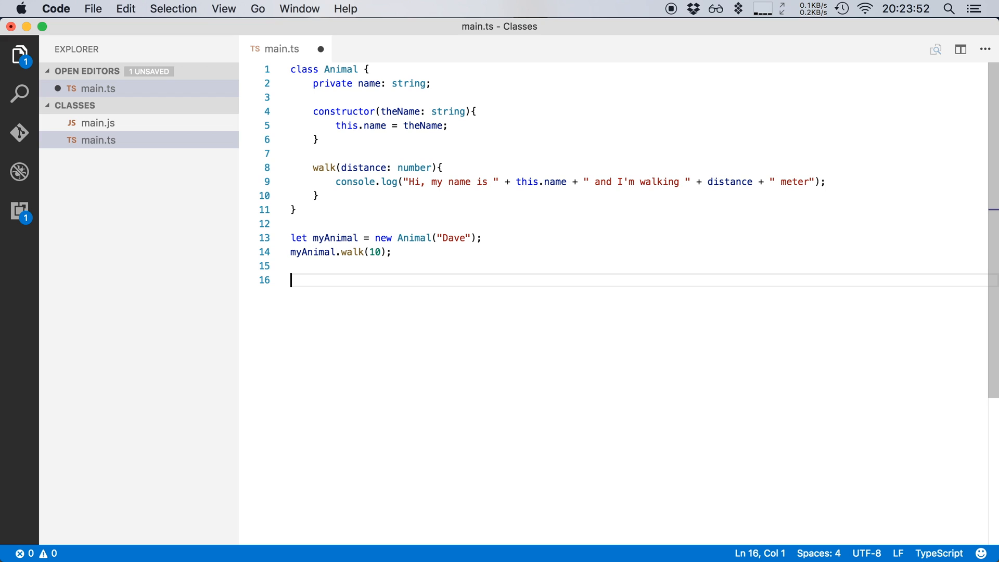
- Declare class Snake extends Animal below the existing code
text(class Snake)
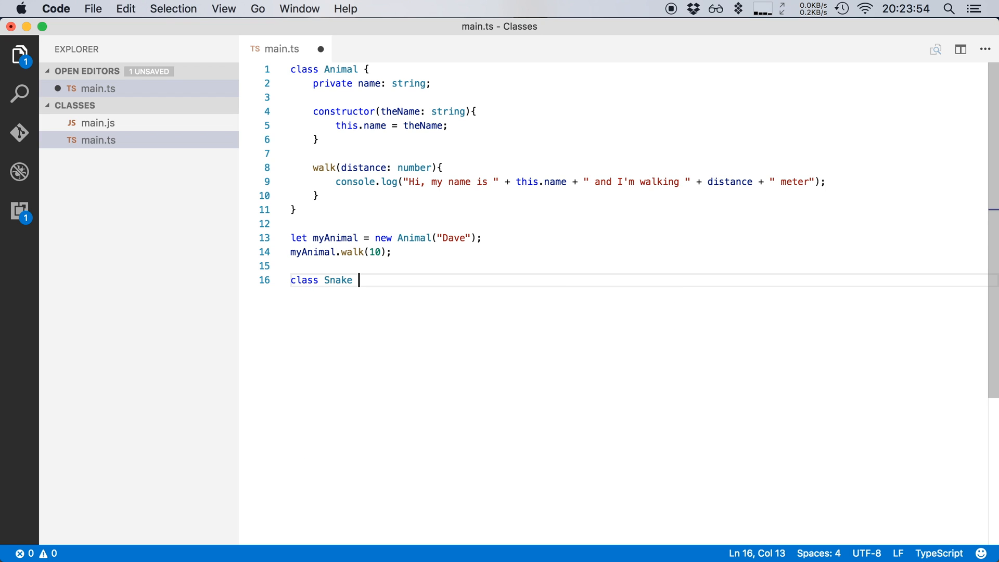
text(extends Animal{)
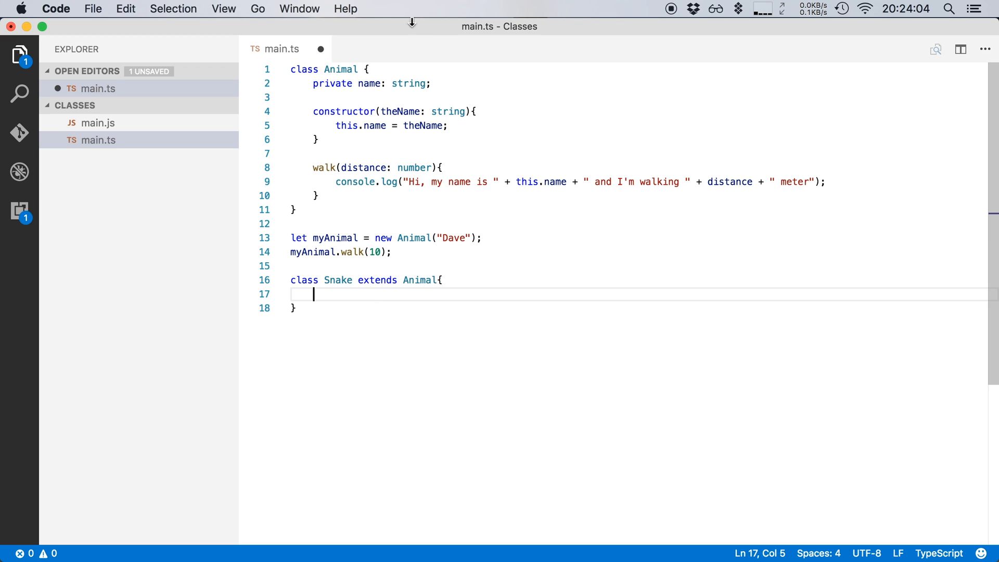
triple_click(372, 83)
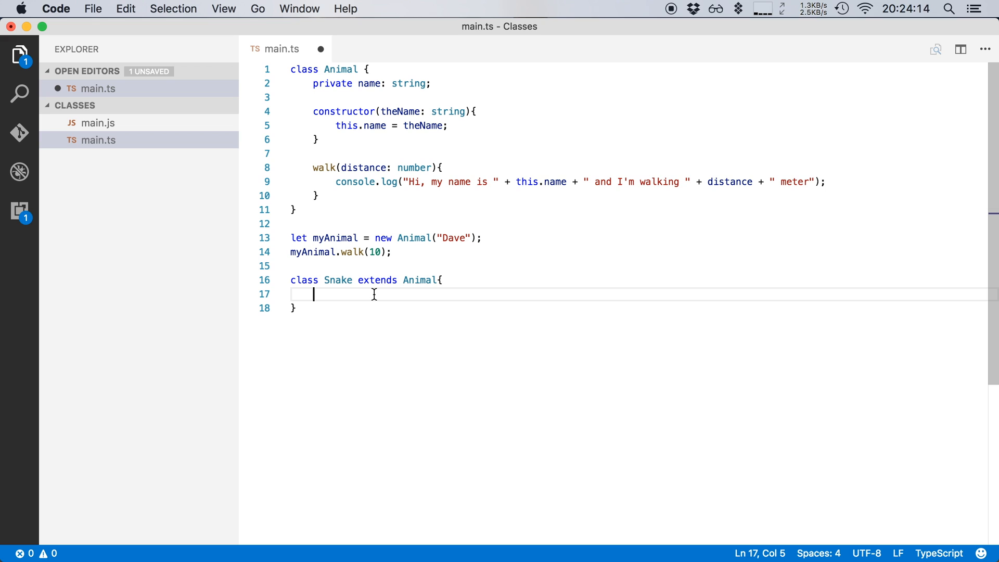
- Give Snake a constructor(theName: string) calling super(theName); and save
text(constructor()
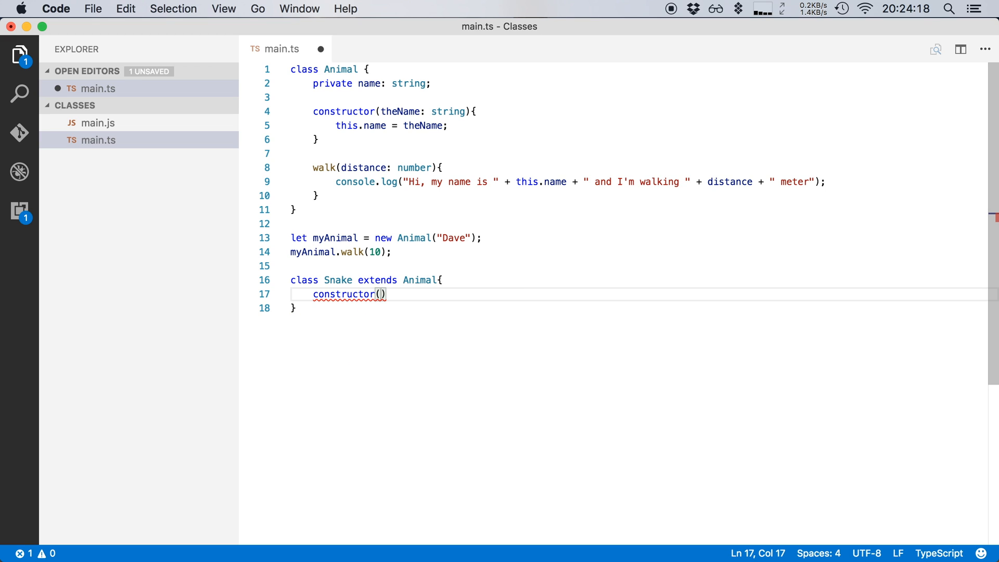
text(theName: string)
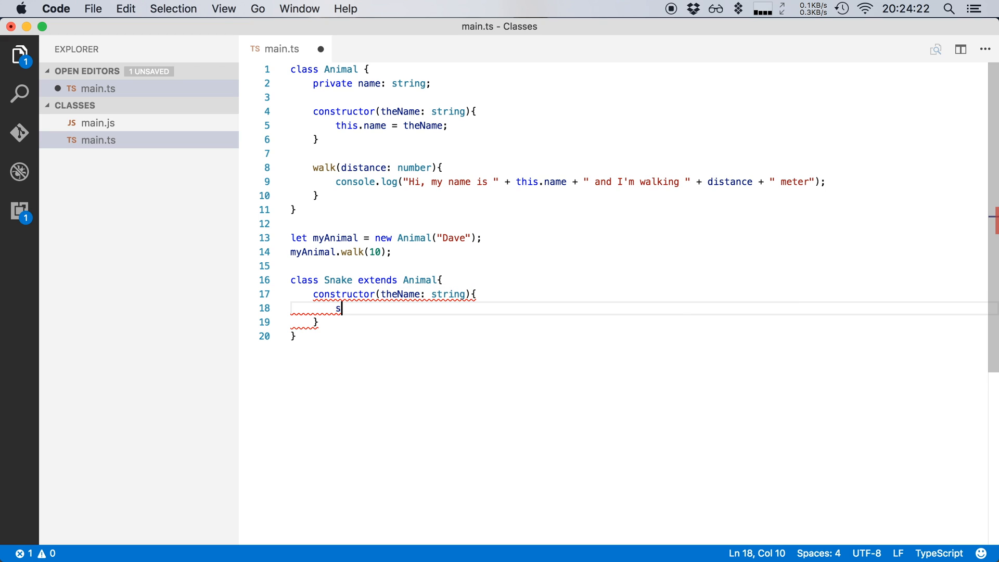
text(uper()
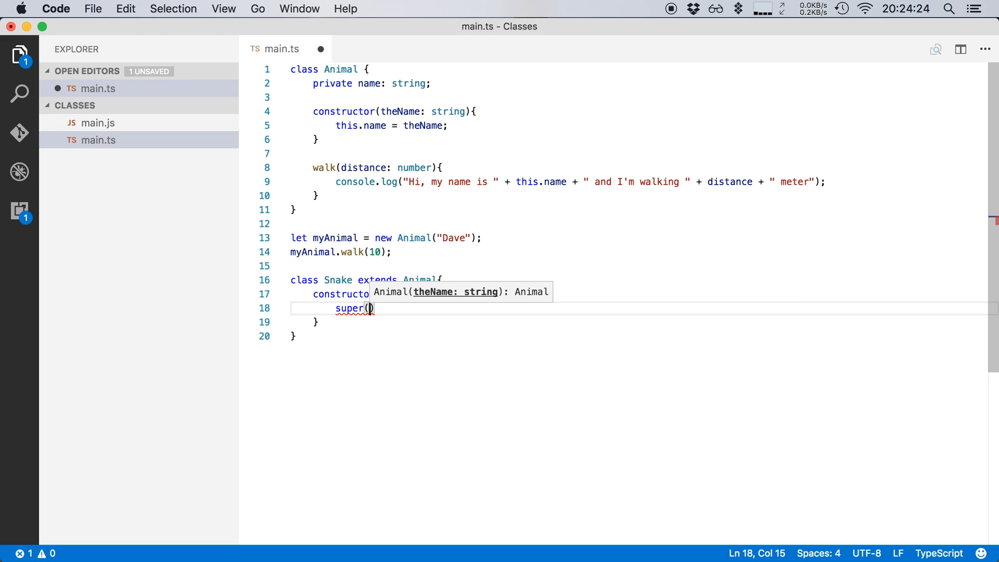
text(theName;)
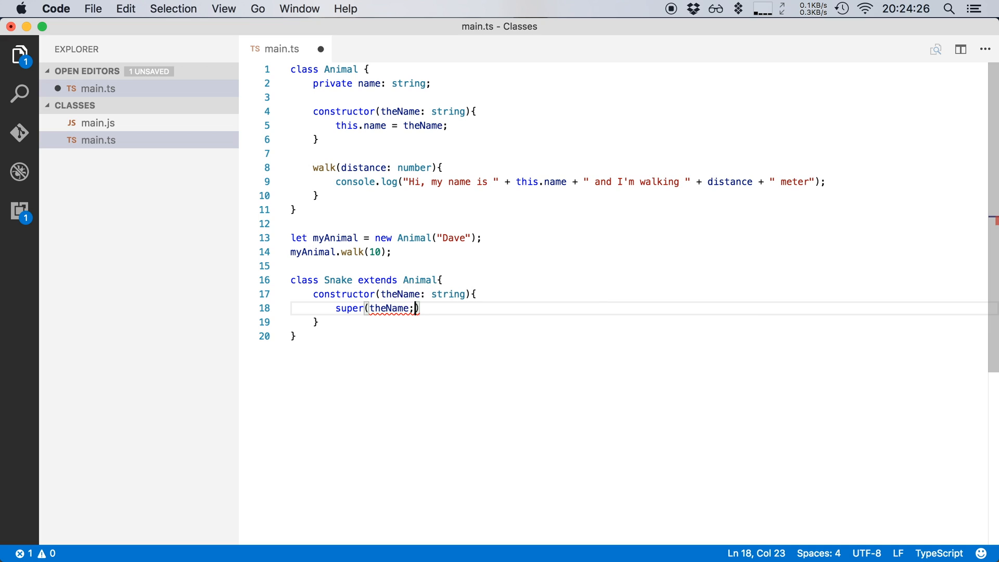
text(),)
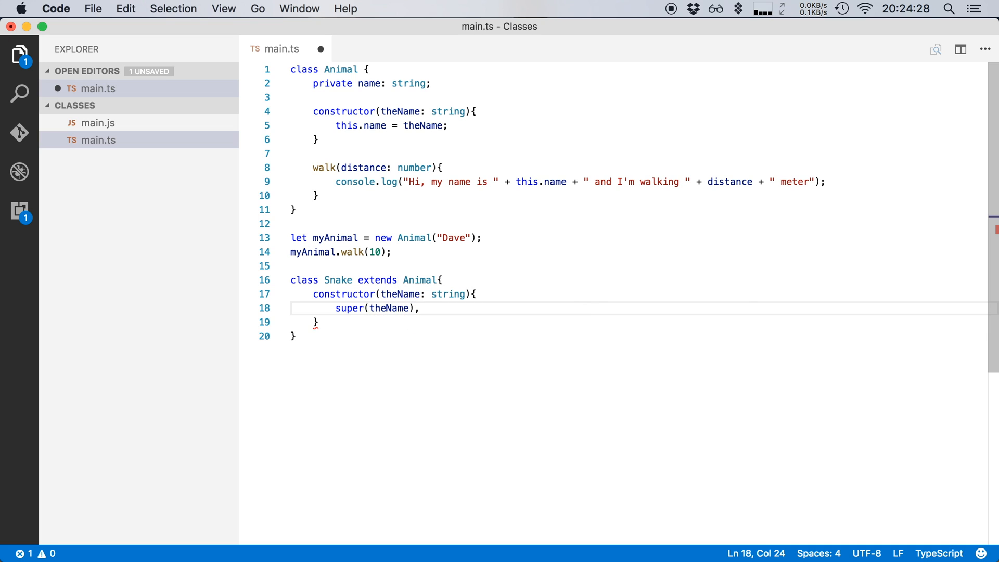
key(cmd+s)
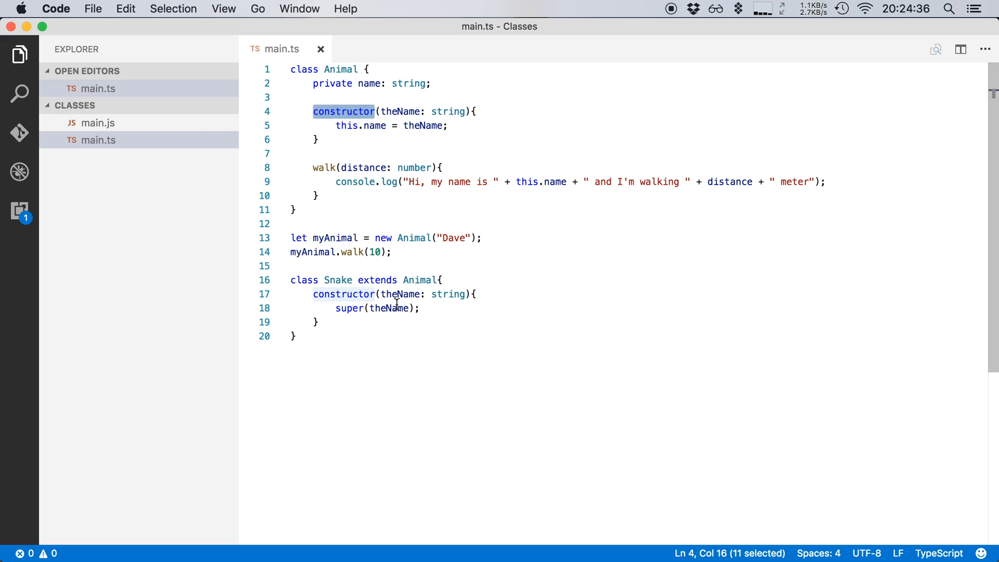
click(314, 322)
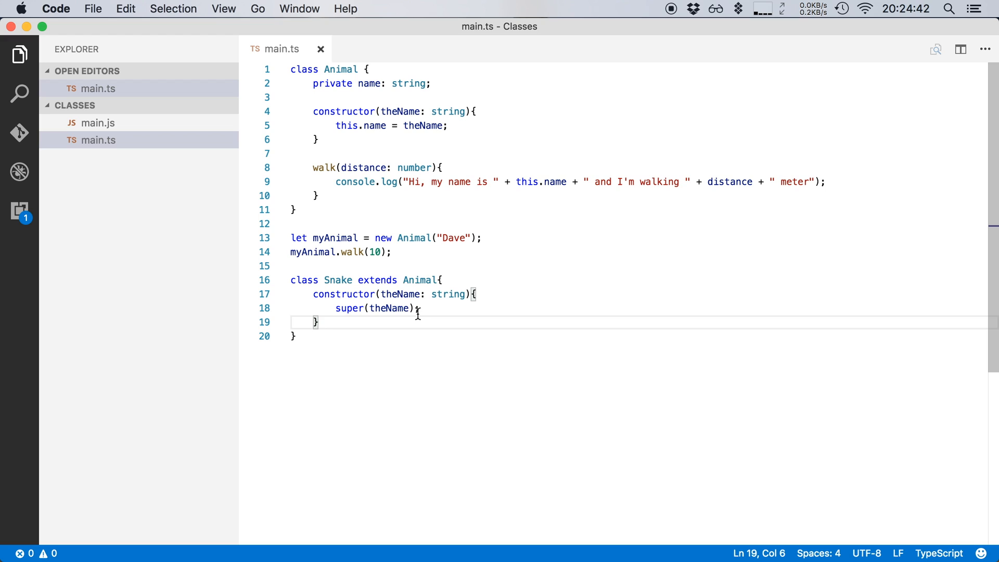
- Override walk(distance: number) in Snake to log "Snakes don't really walk" and save
key(enter)
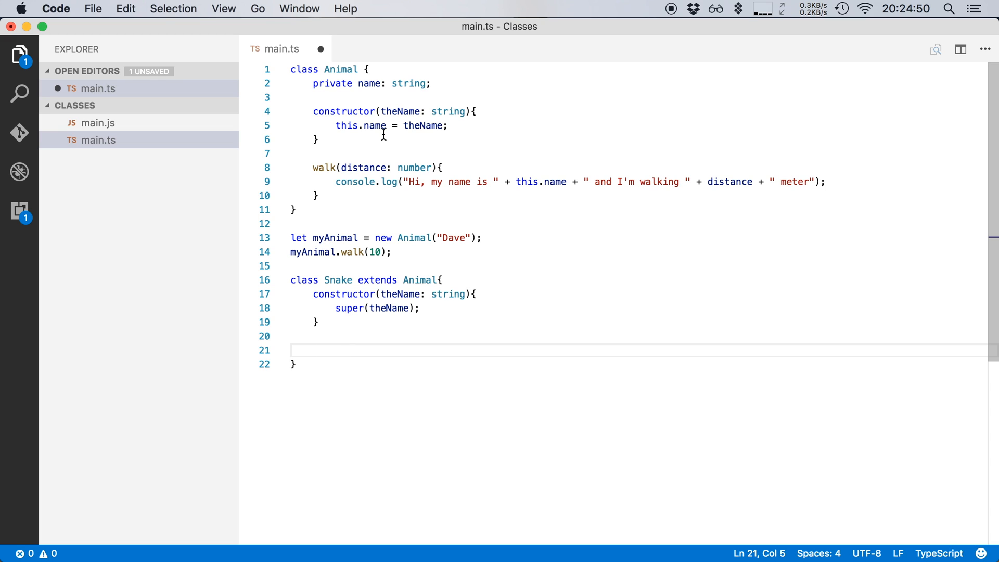
text(walk(distance: number){)
text(co)
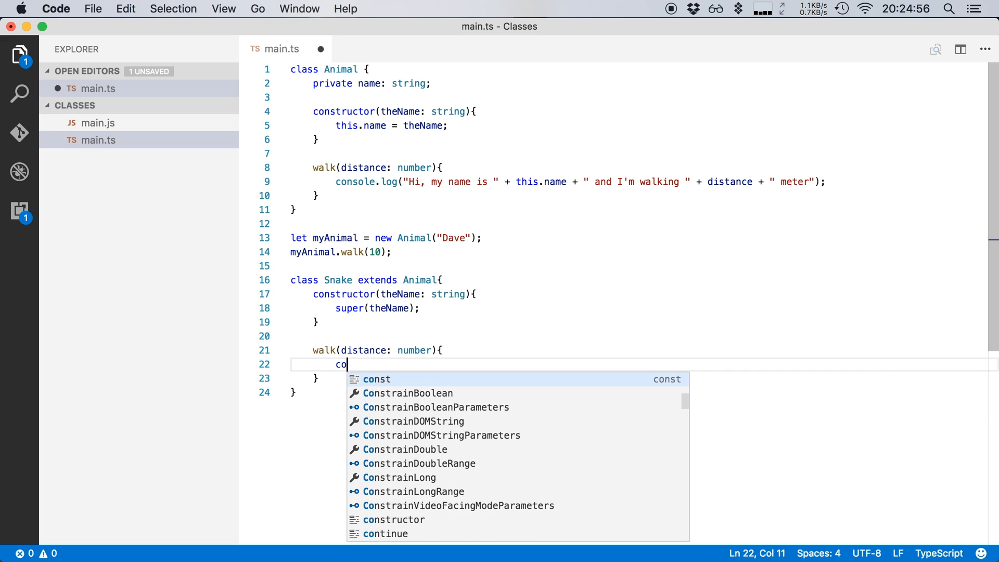
text(nsole.log()
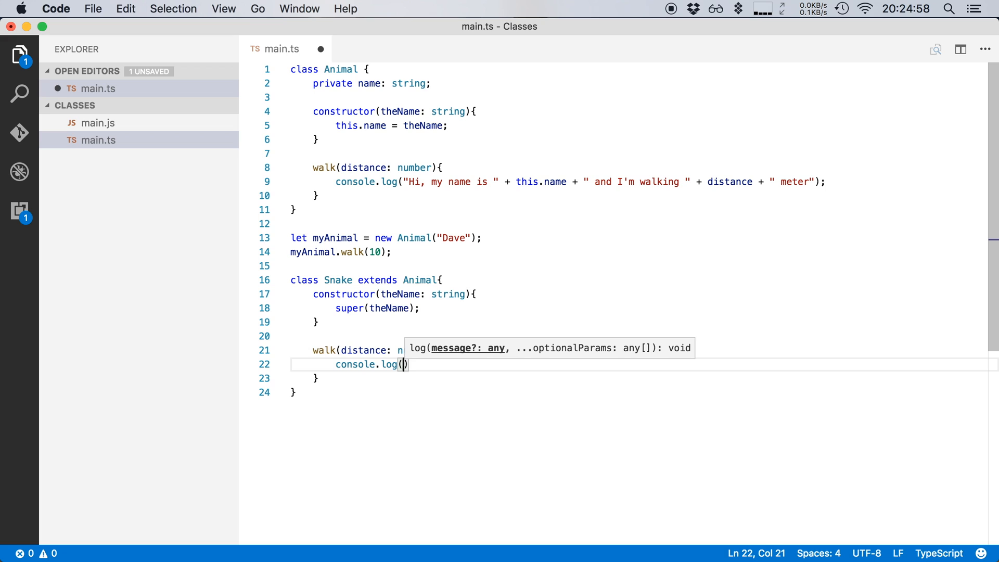
text("Snakes don't really walk)
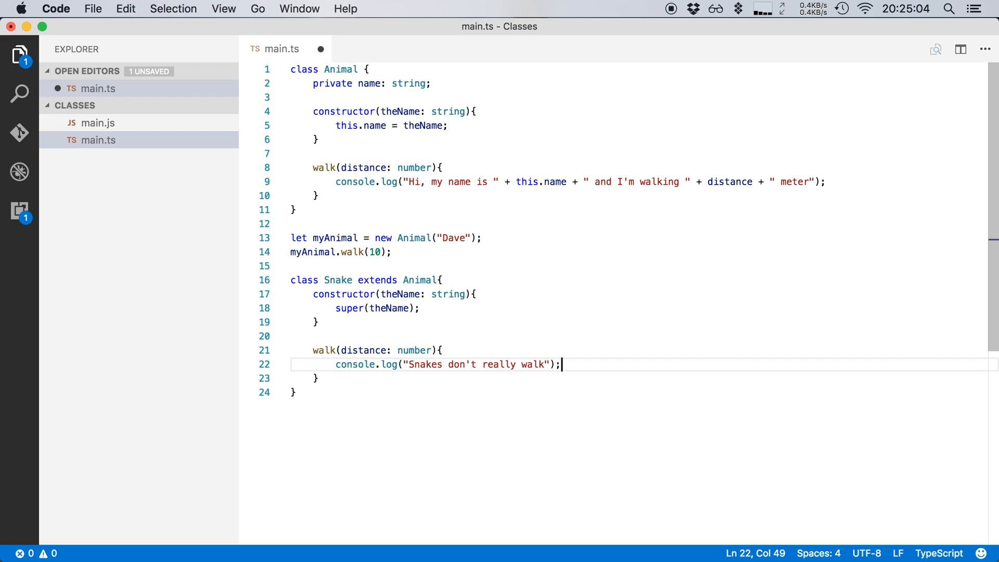
key(cmd+s)
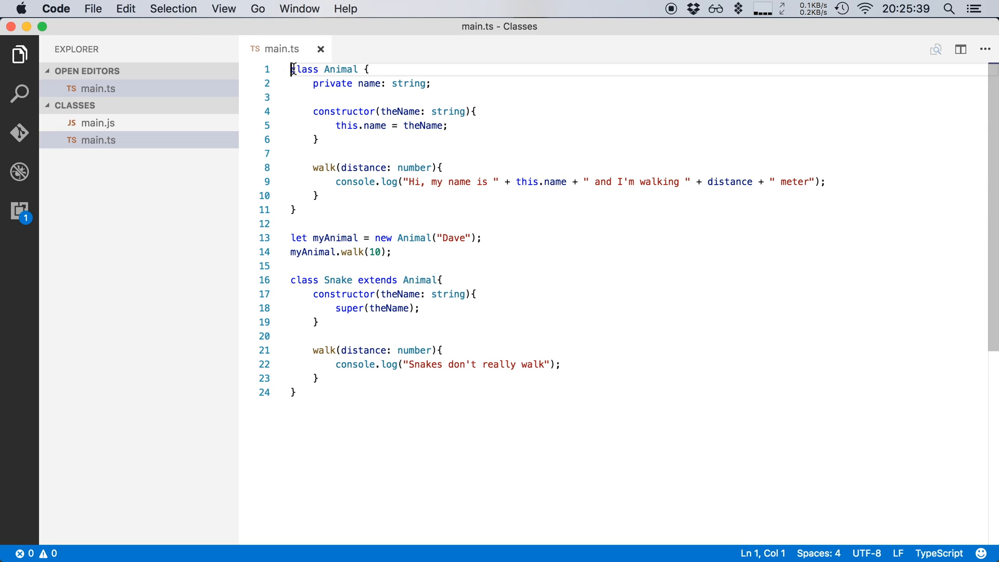
mouse_move(328, 83)
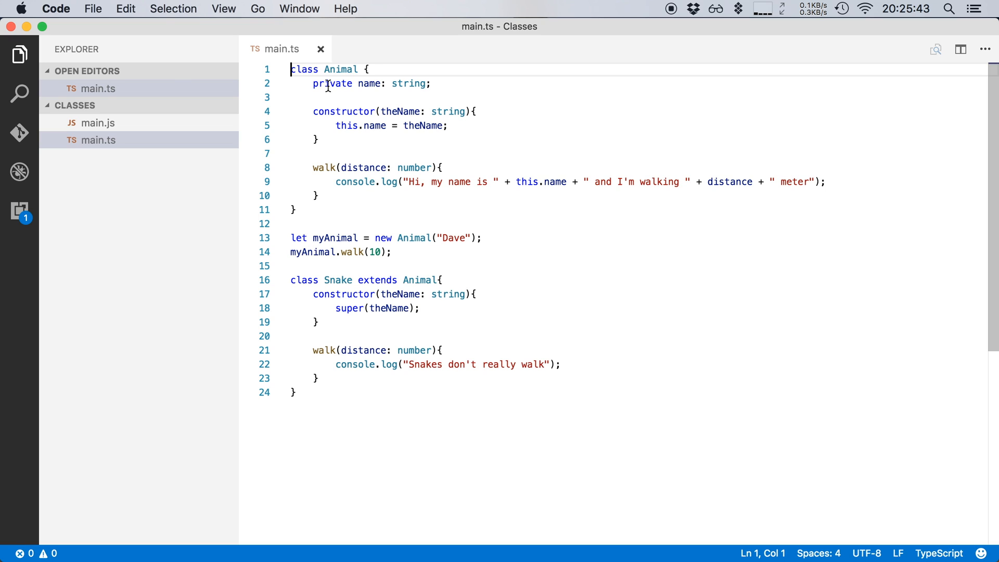
- Declare Animal as abstract class and check the error on new Animal("Dave")
text(abstract)
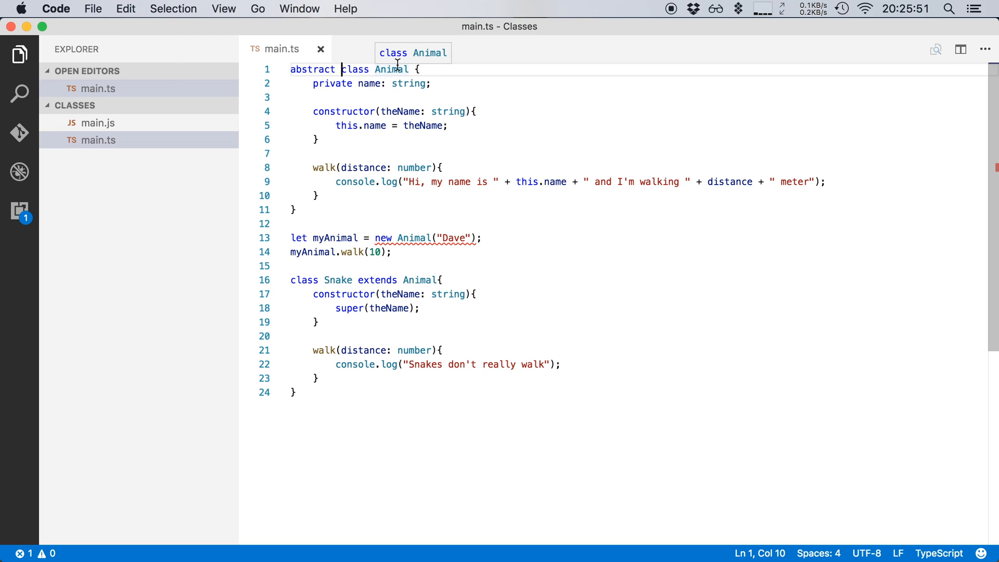
mouse_move(328, 284)
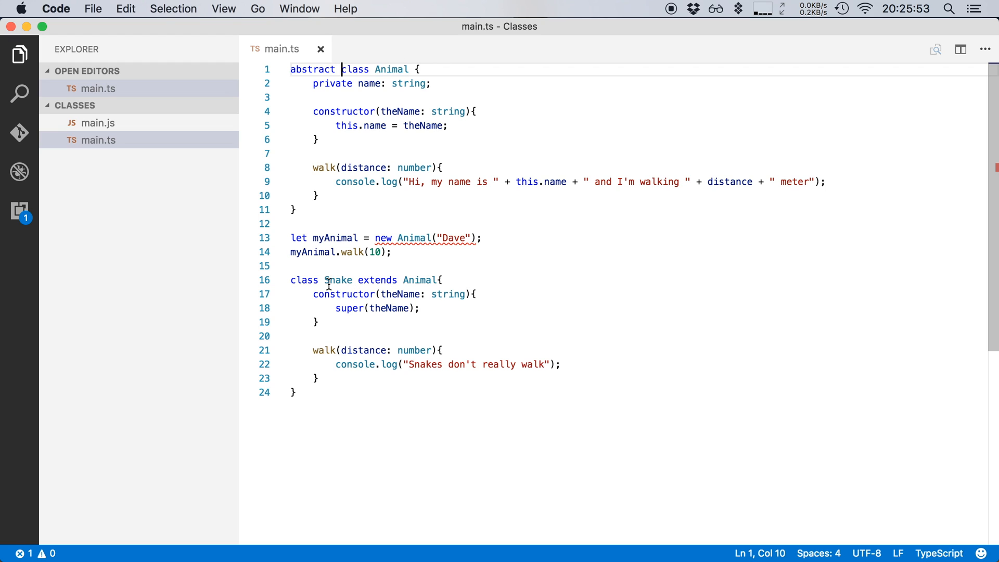
click(384, 279)
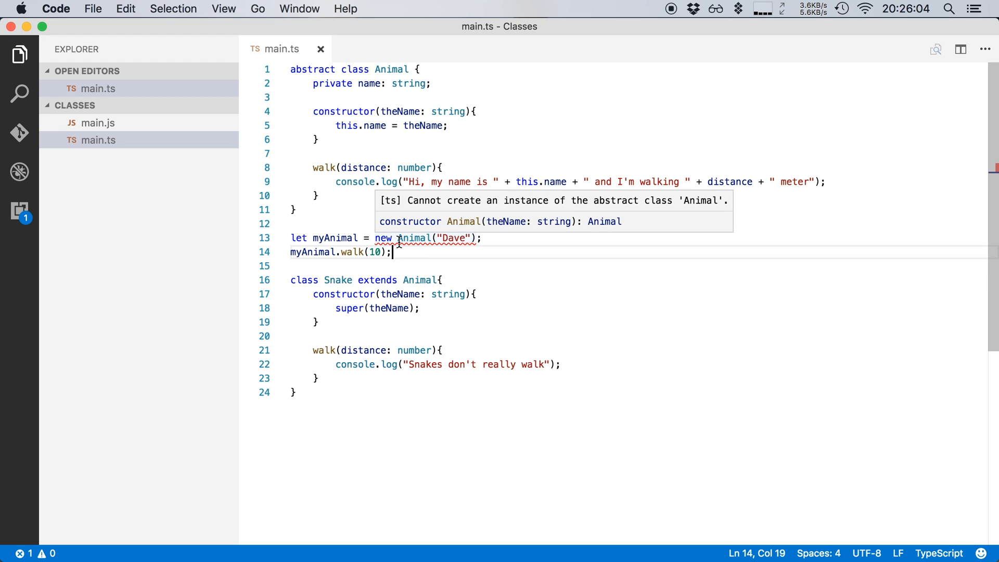
mouse_move(399, 252)
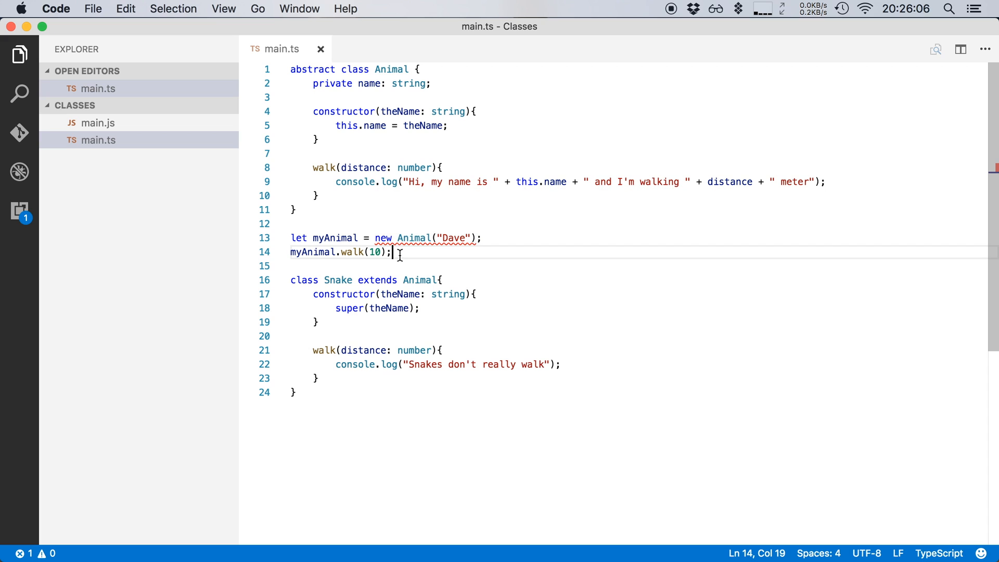